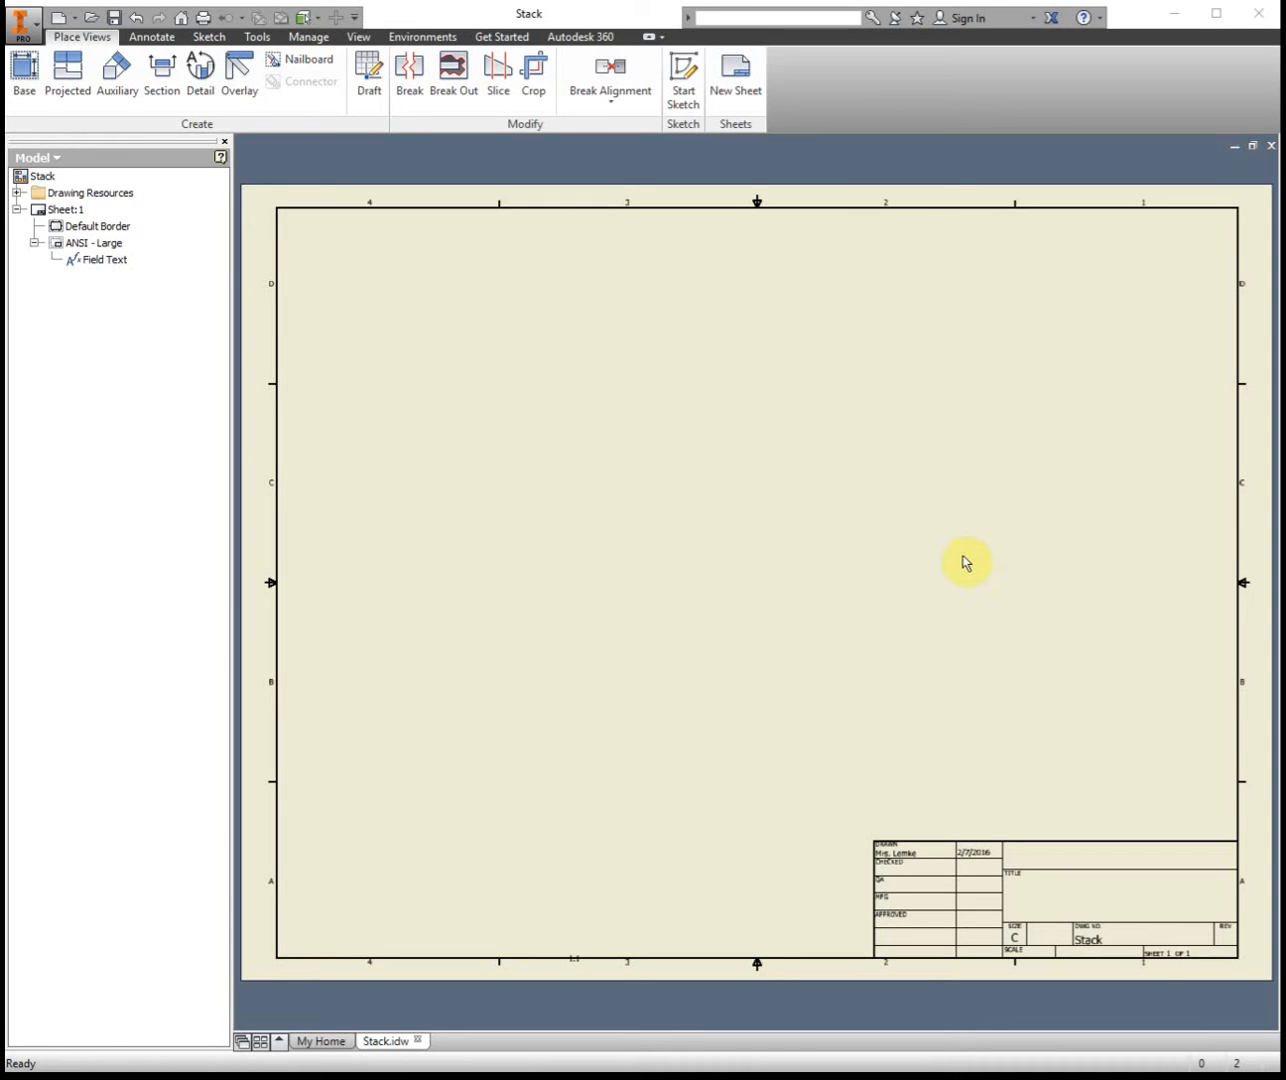
{"action": "mouse_move", "coordinate": [1105, 918]}
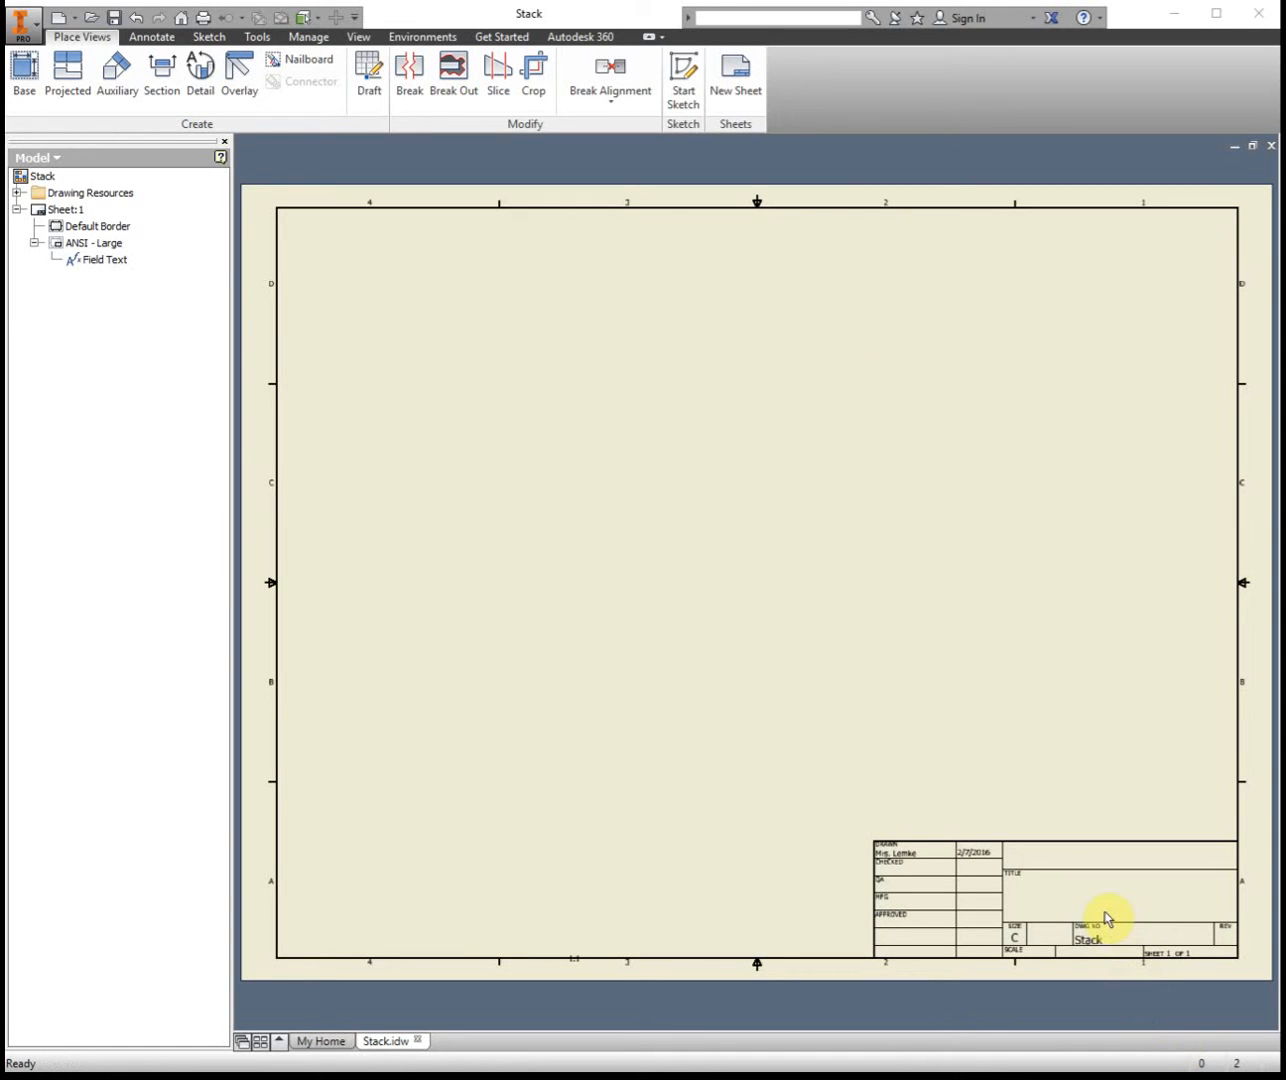
{"action": "mouse_move", "coordinate": [630, 796]}
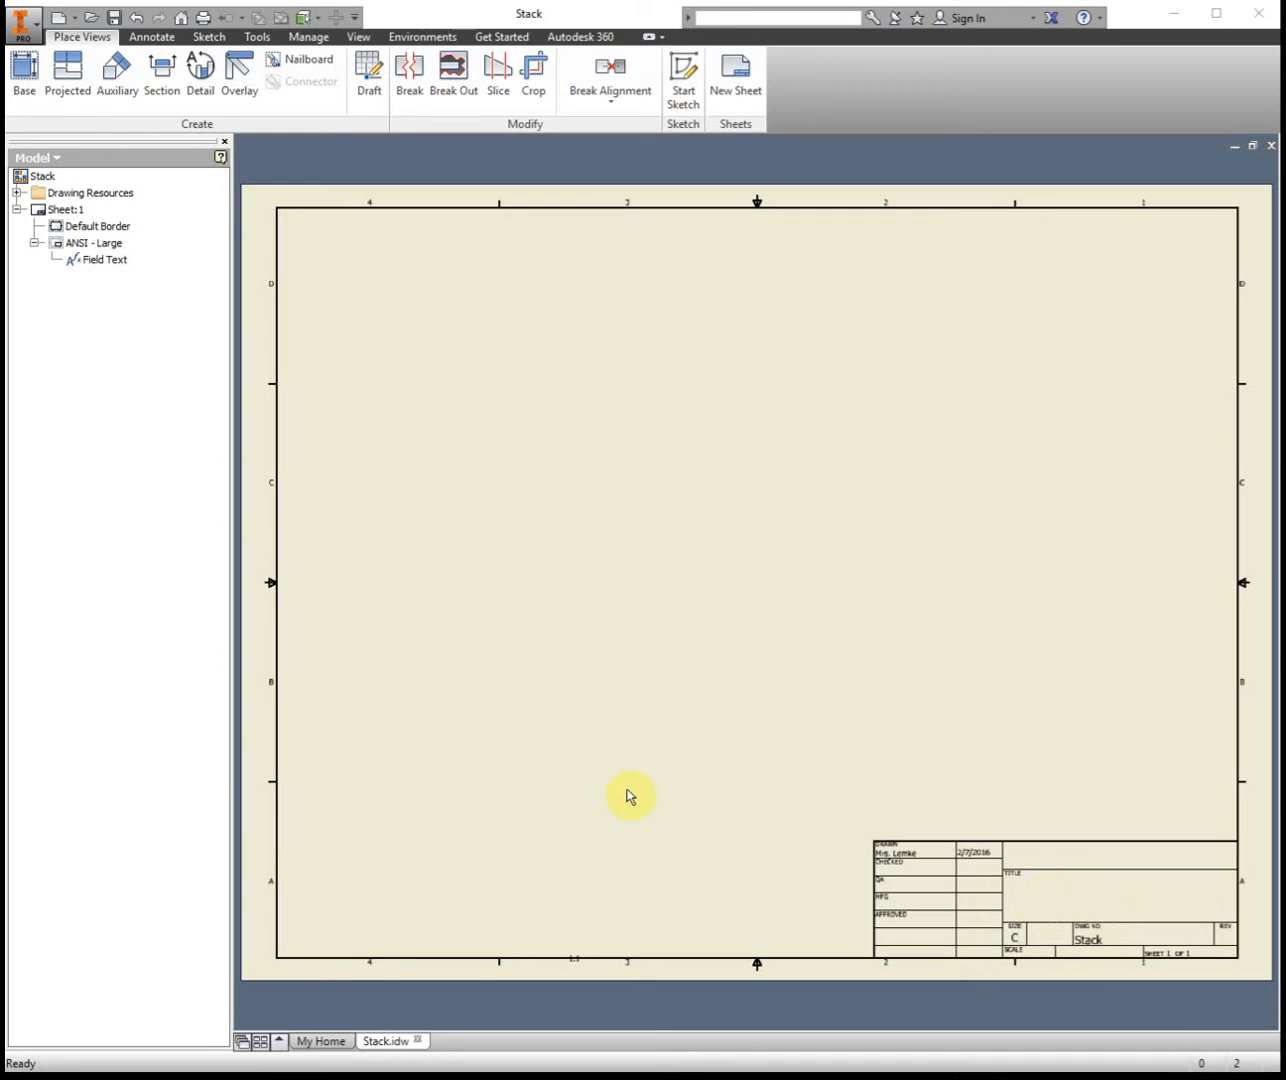
{"action": "mouse_move", "coordinate": [388, 488]}
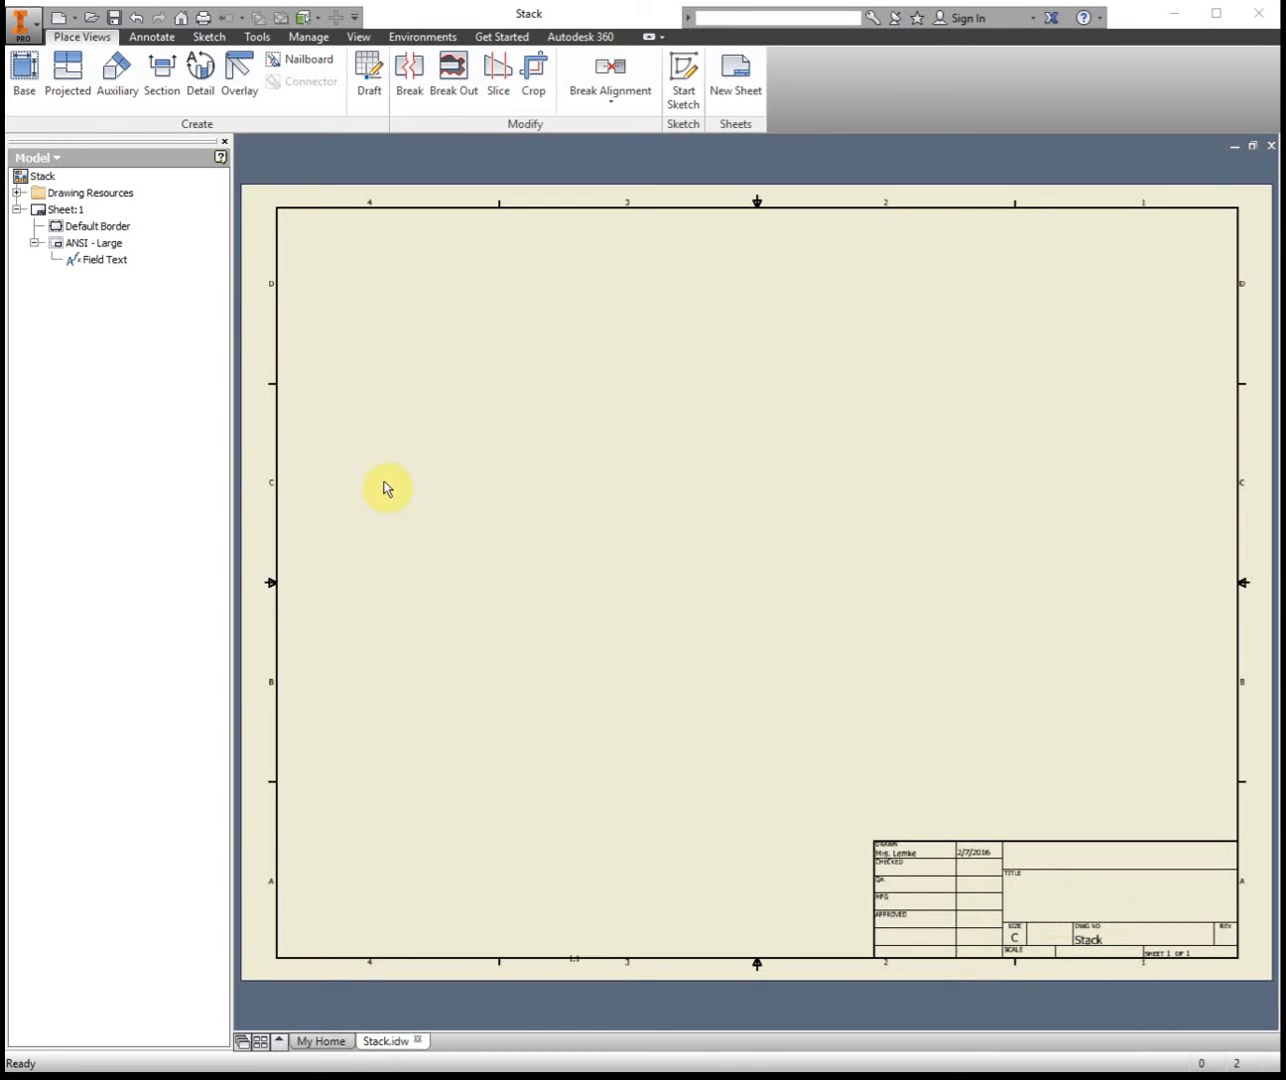
- Edit Sheet:1 from the browser and set its size to A, landscape
{"action": "right_click", "coordinate": [64, 209]}
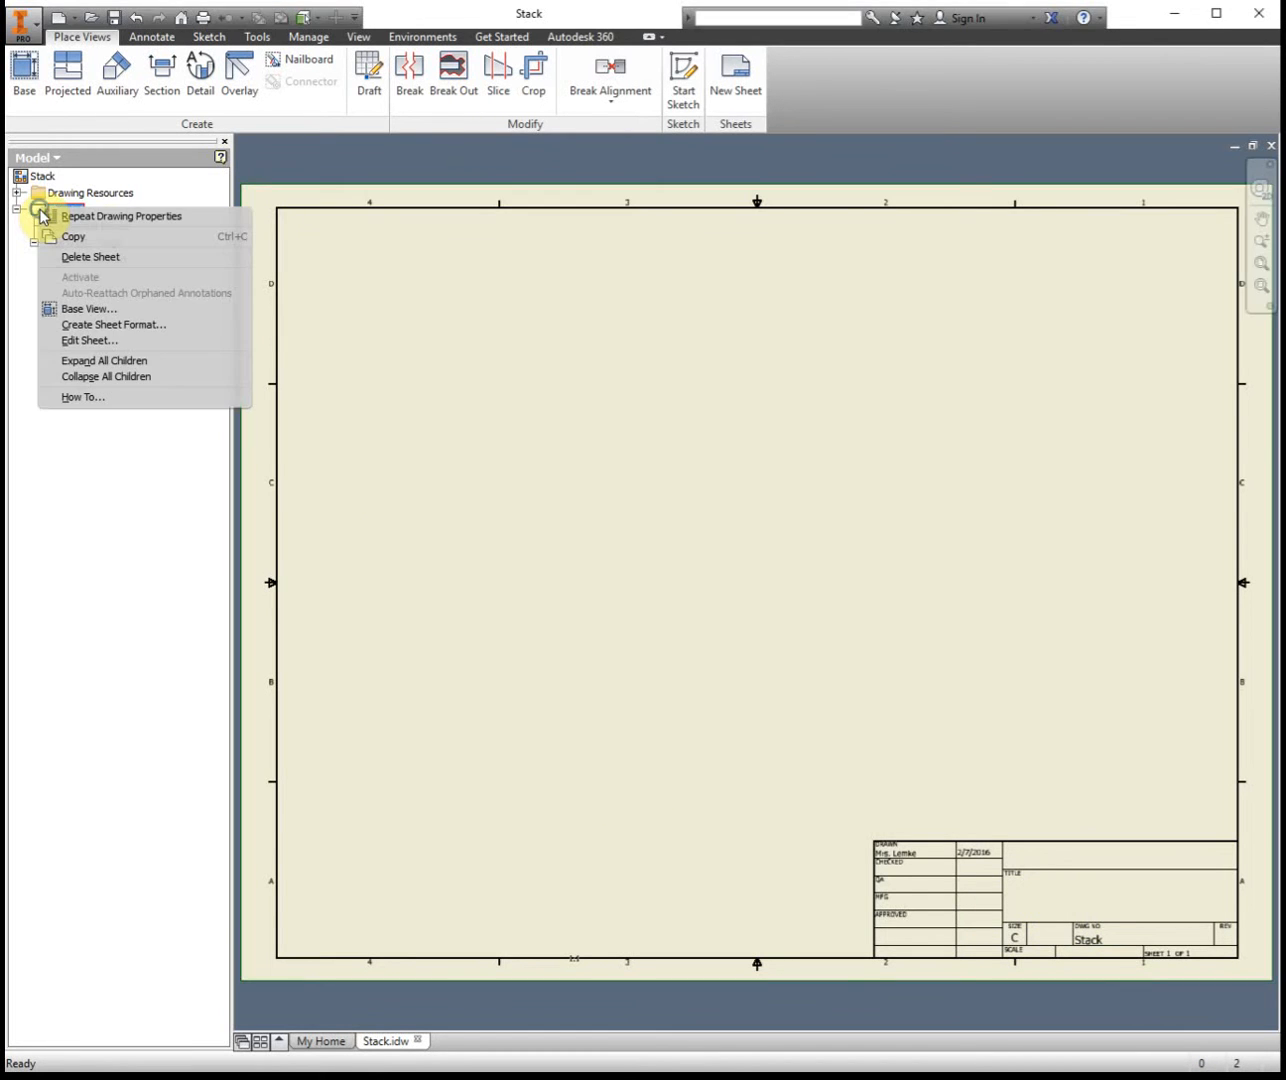
{"action": "left_click", "coordinate": [89, 340]}
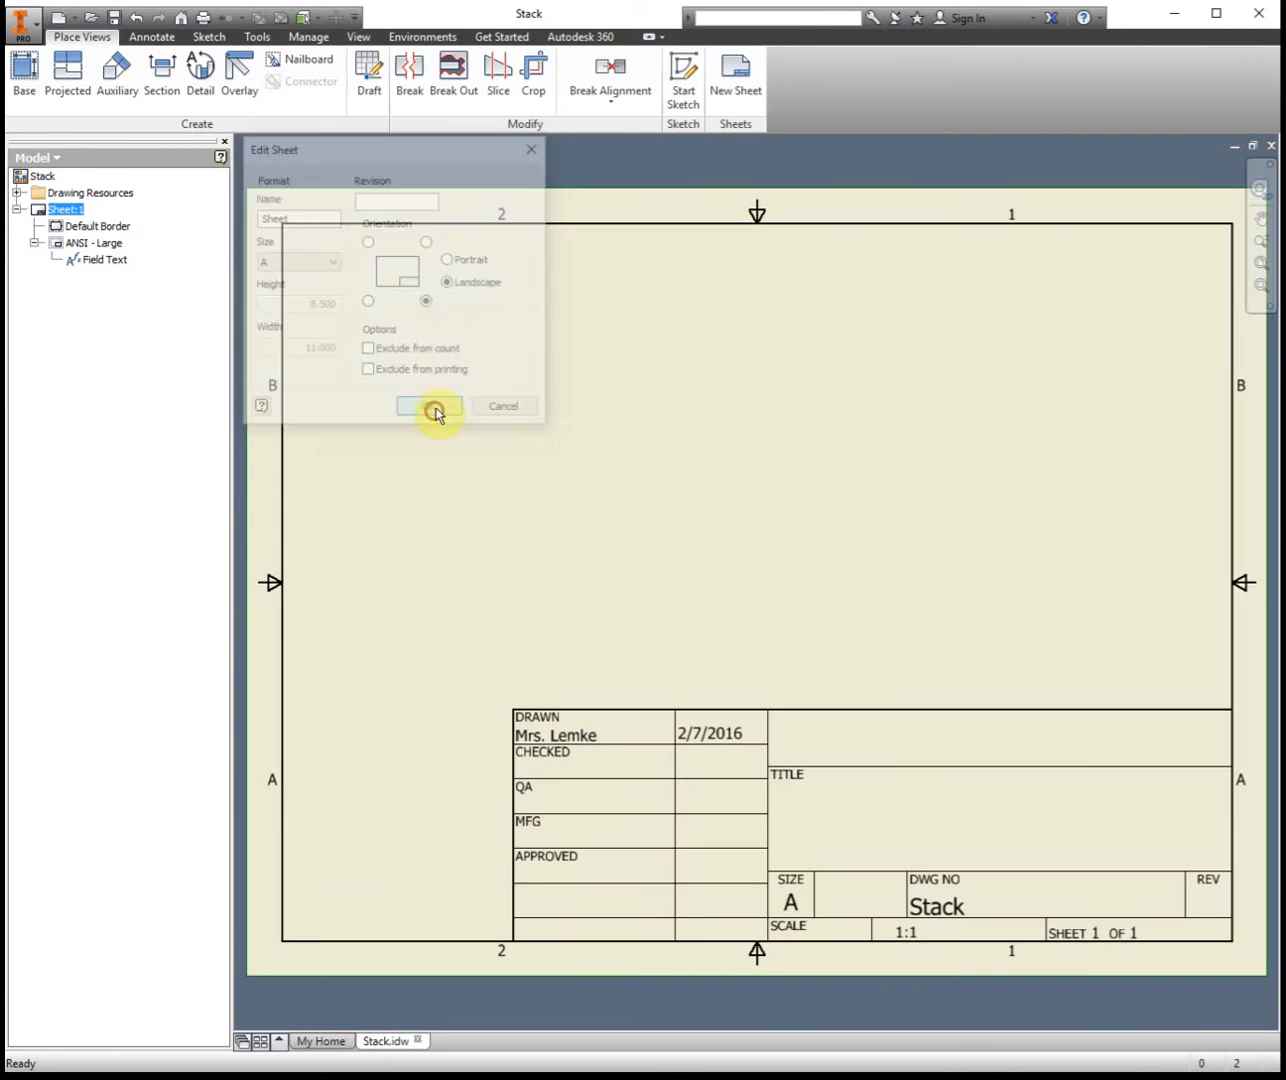
{"action": "left_click", "coordinate": [429, 405]}
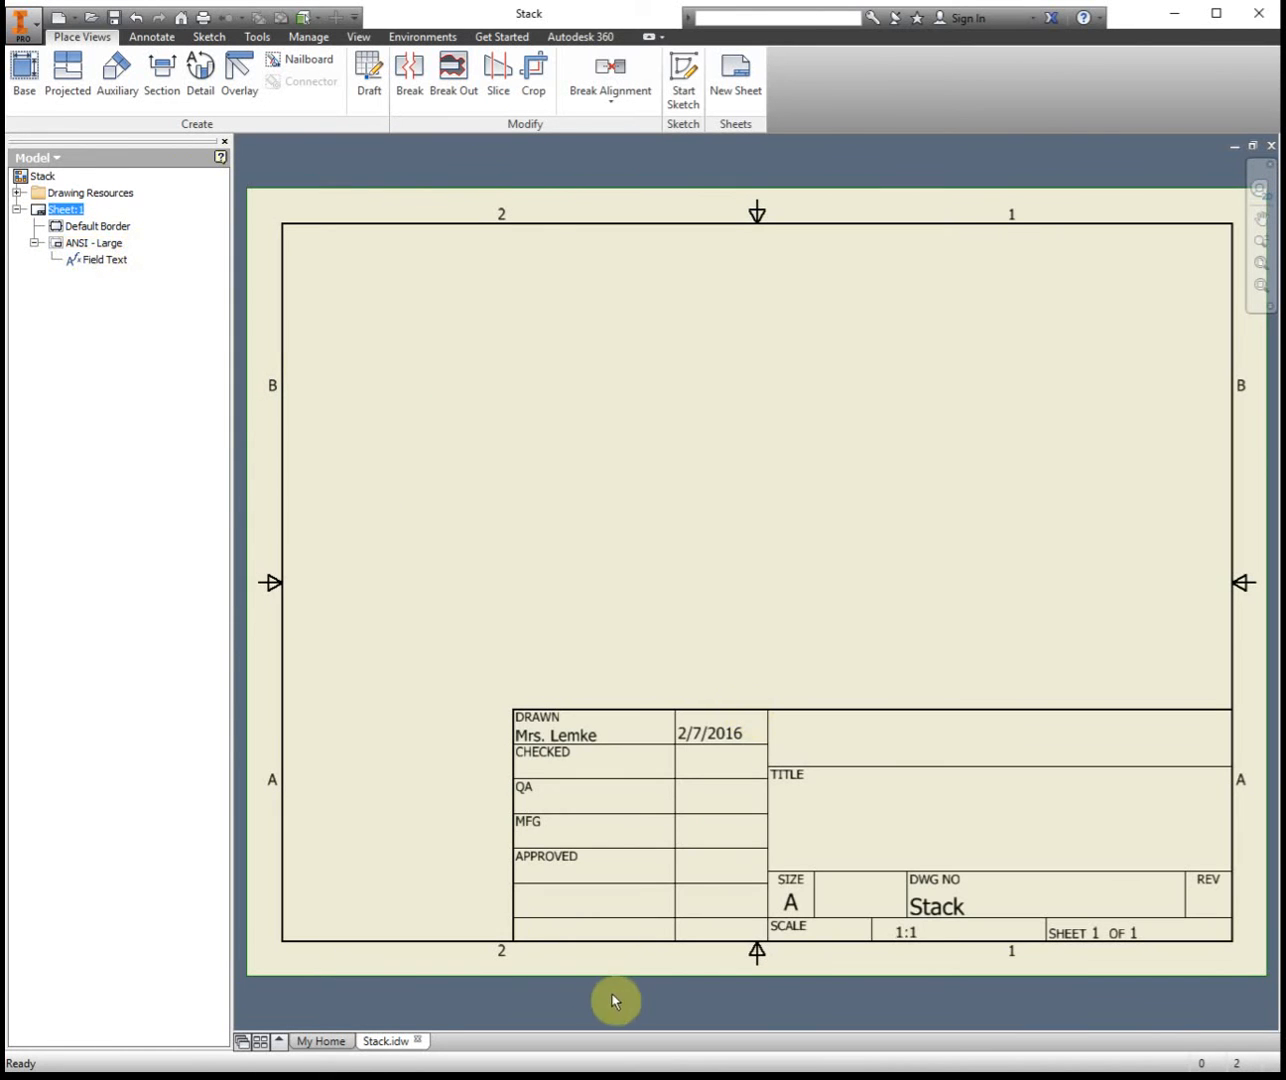
{"action": "mouse_move", "coordinate": [562, 963]}
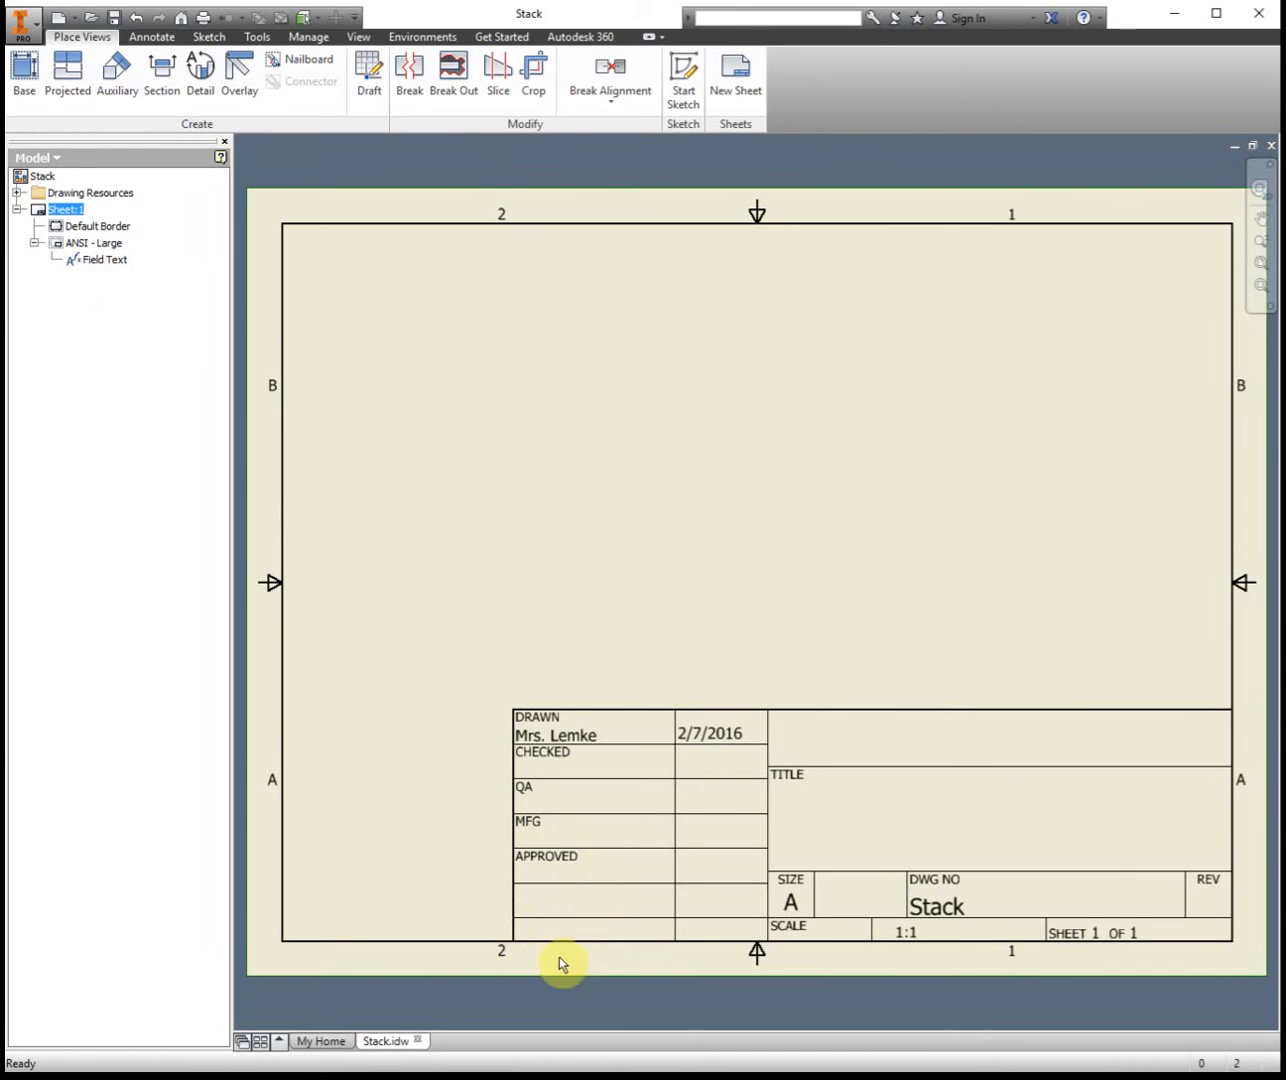
{"action": "mouse_move", "coordinate": [992, 696]}
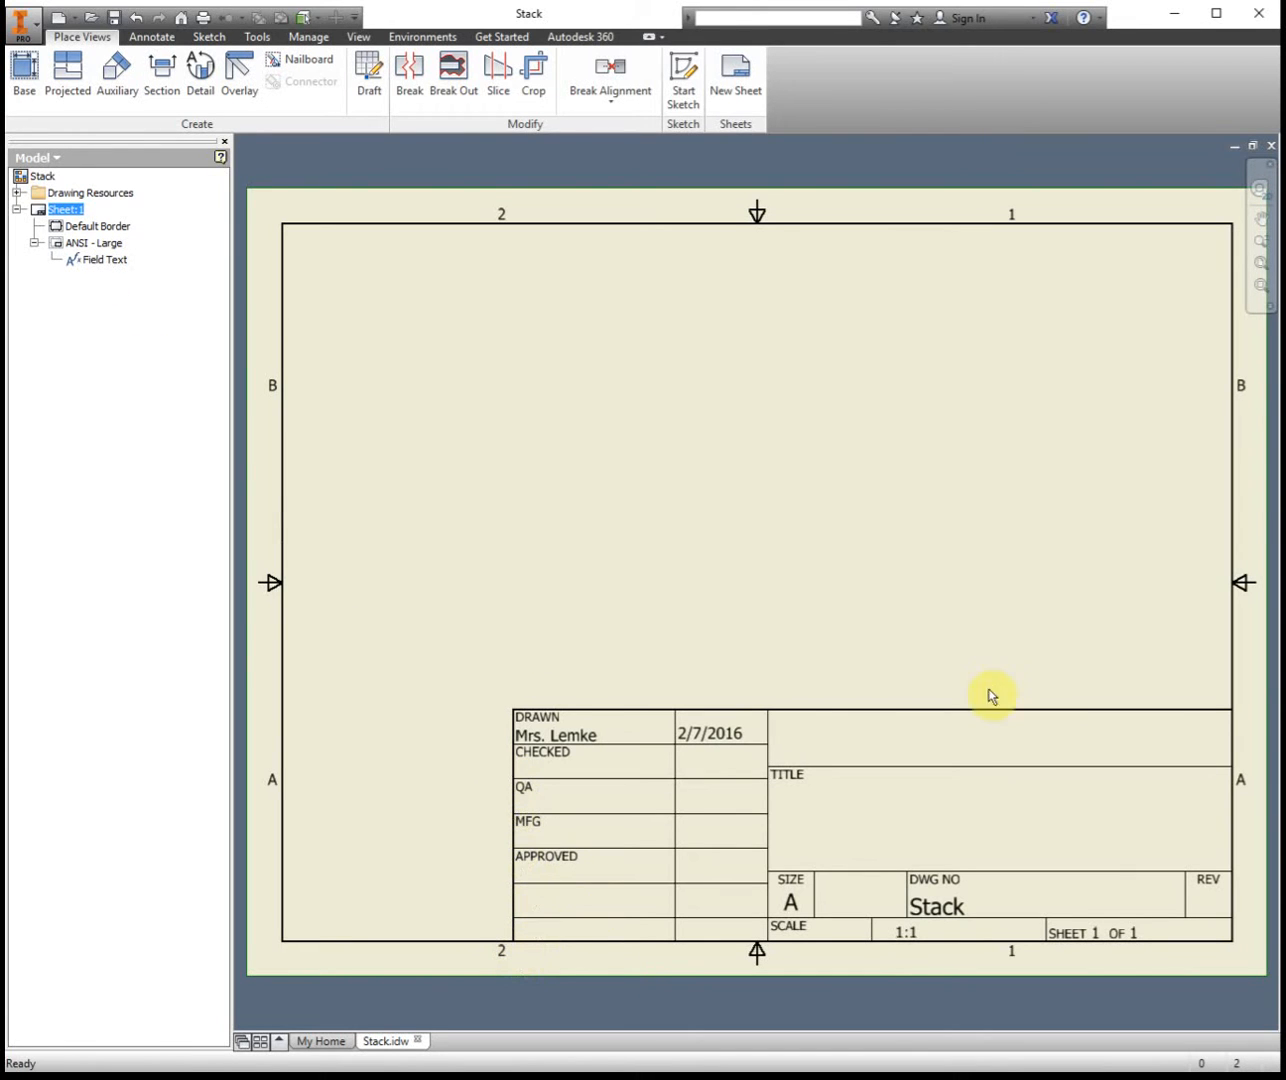
{"action": "mouse_move", "coordinate": [513, 940]}
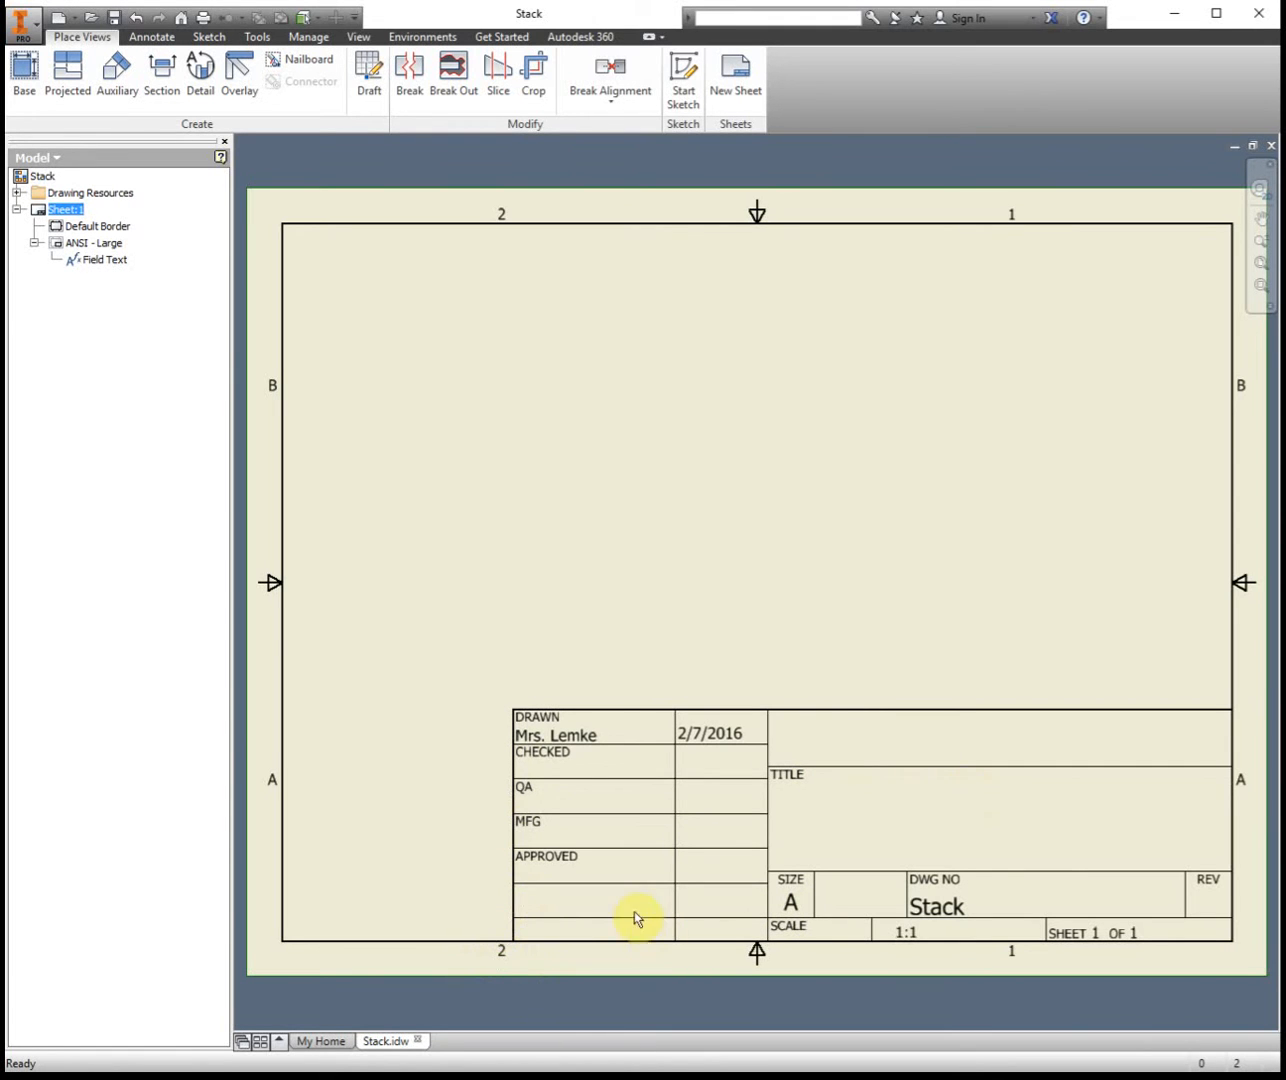
- Delete the ANSI - Large title block and insert ANSI A from Drawing Resources
{"action": "right_click", "coordinate": [103, 259]}
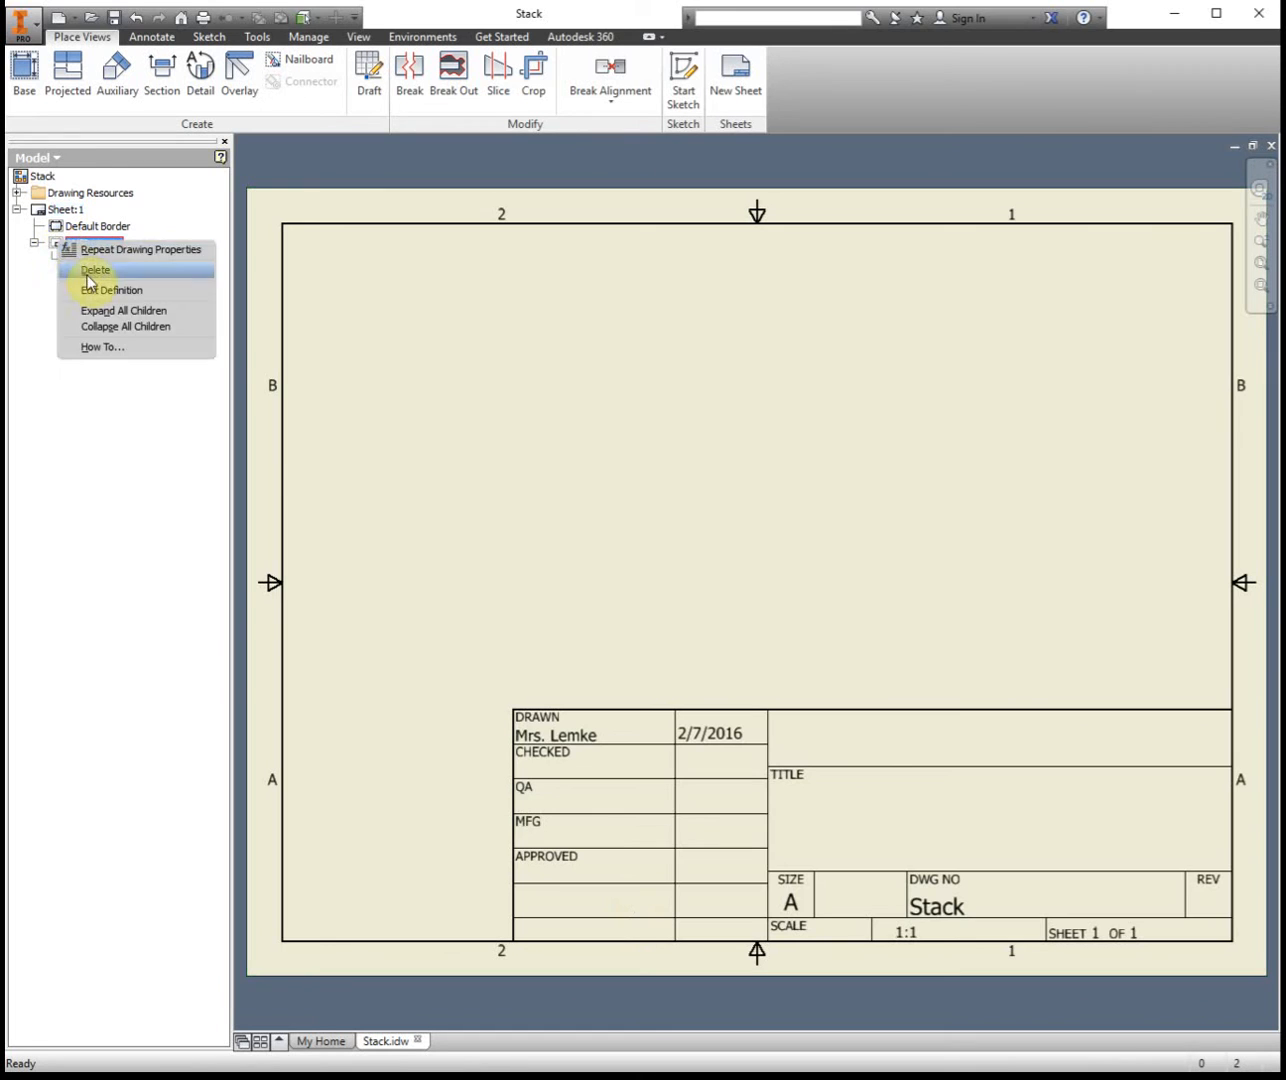
{"action": "left_click", "coordinate": [95, 269]}
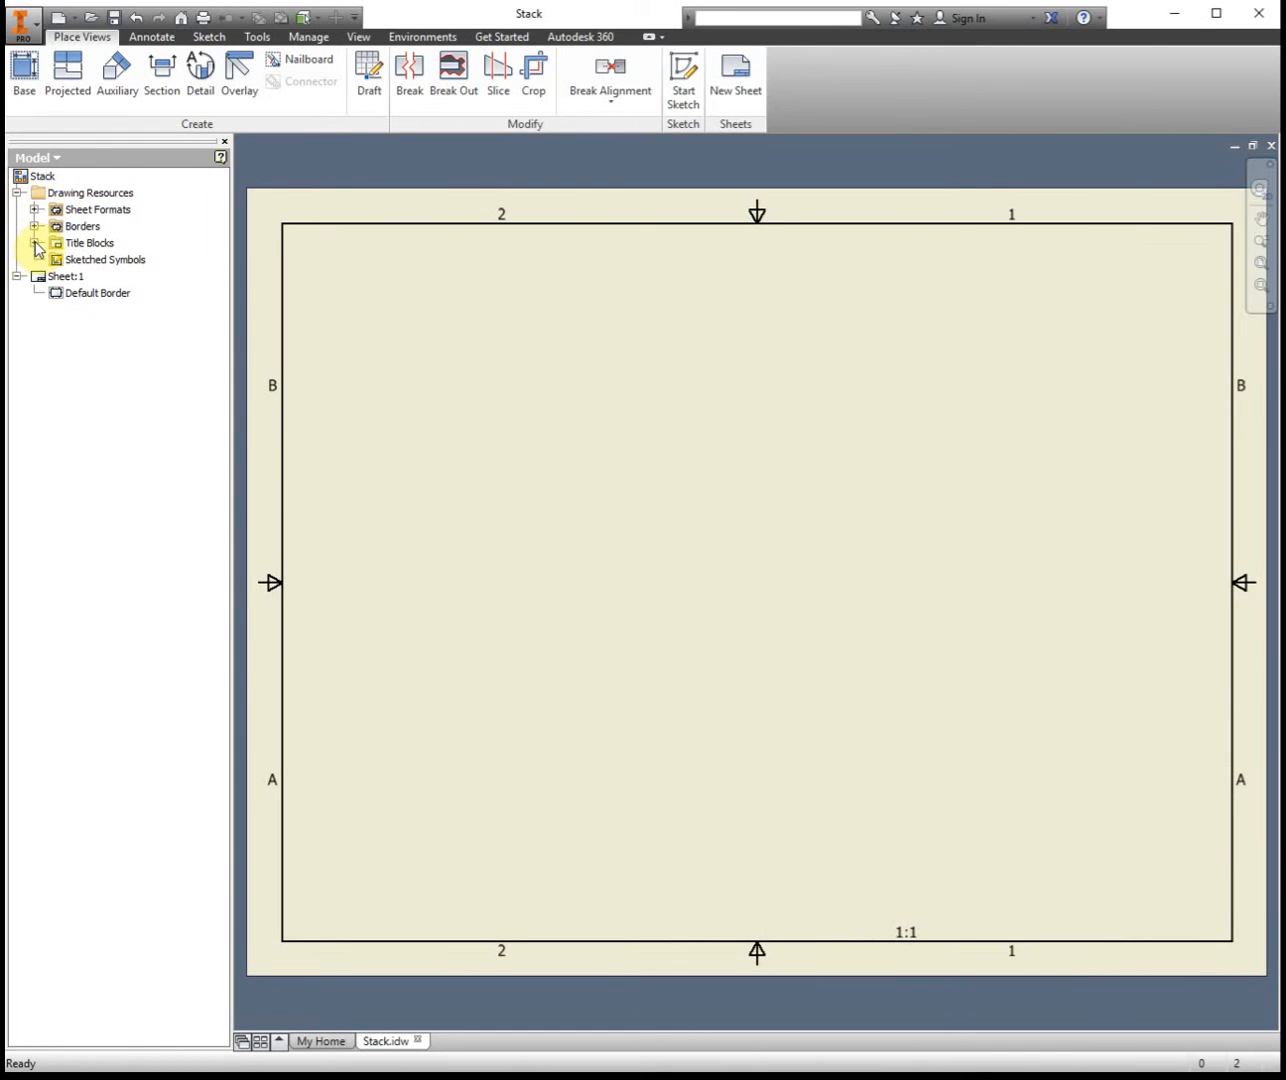
{"action": "left_click", "coordinate": [36, 242]}
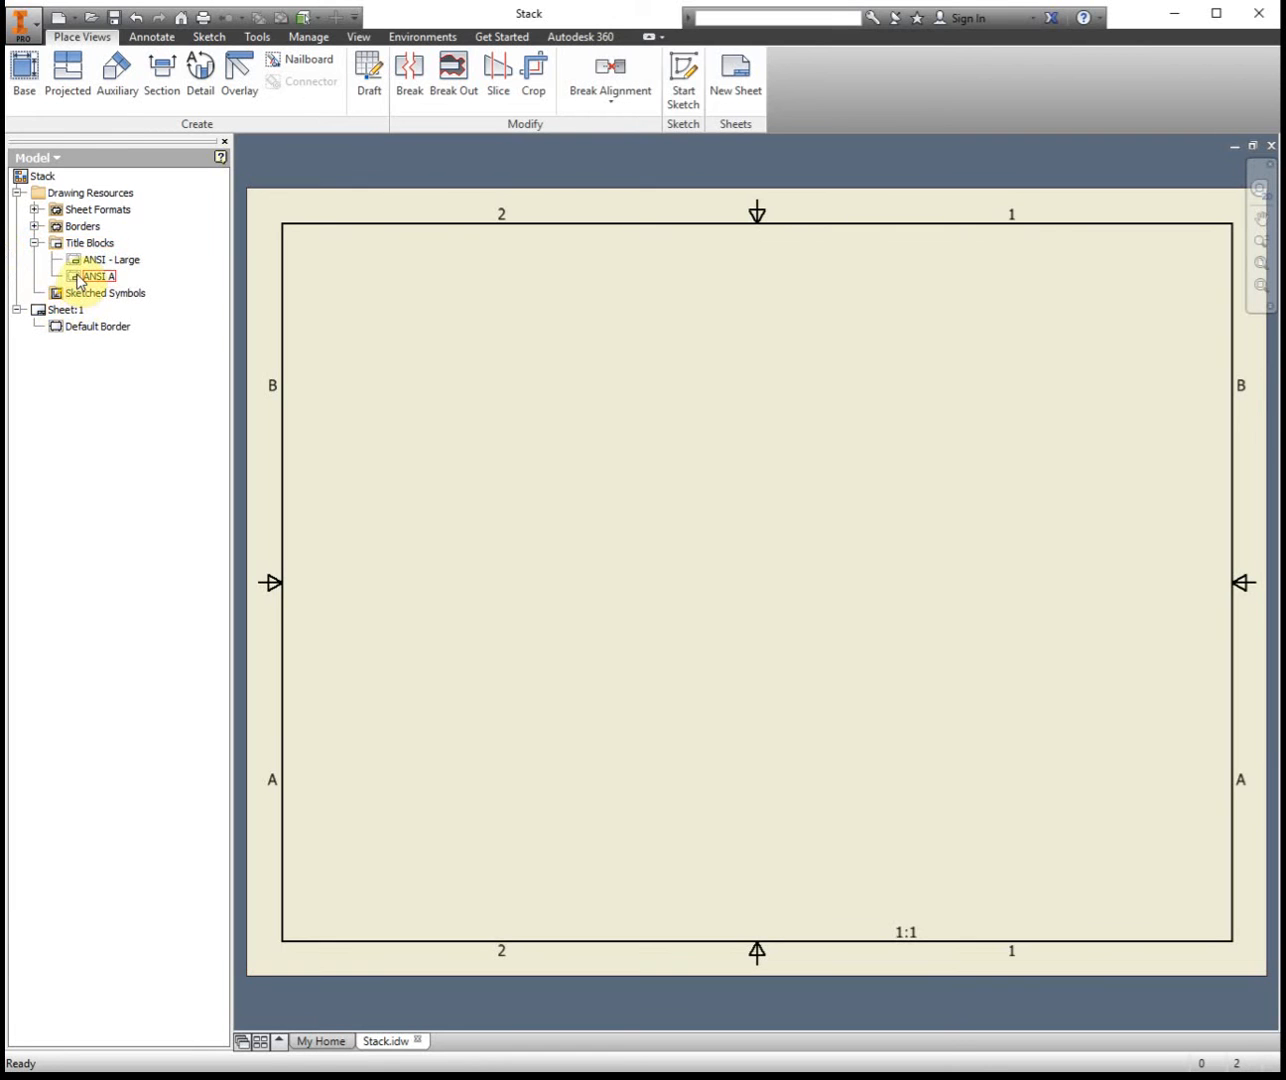
{"action": "double_click", "coordinate": [98, 276]}
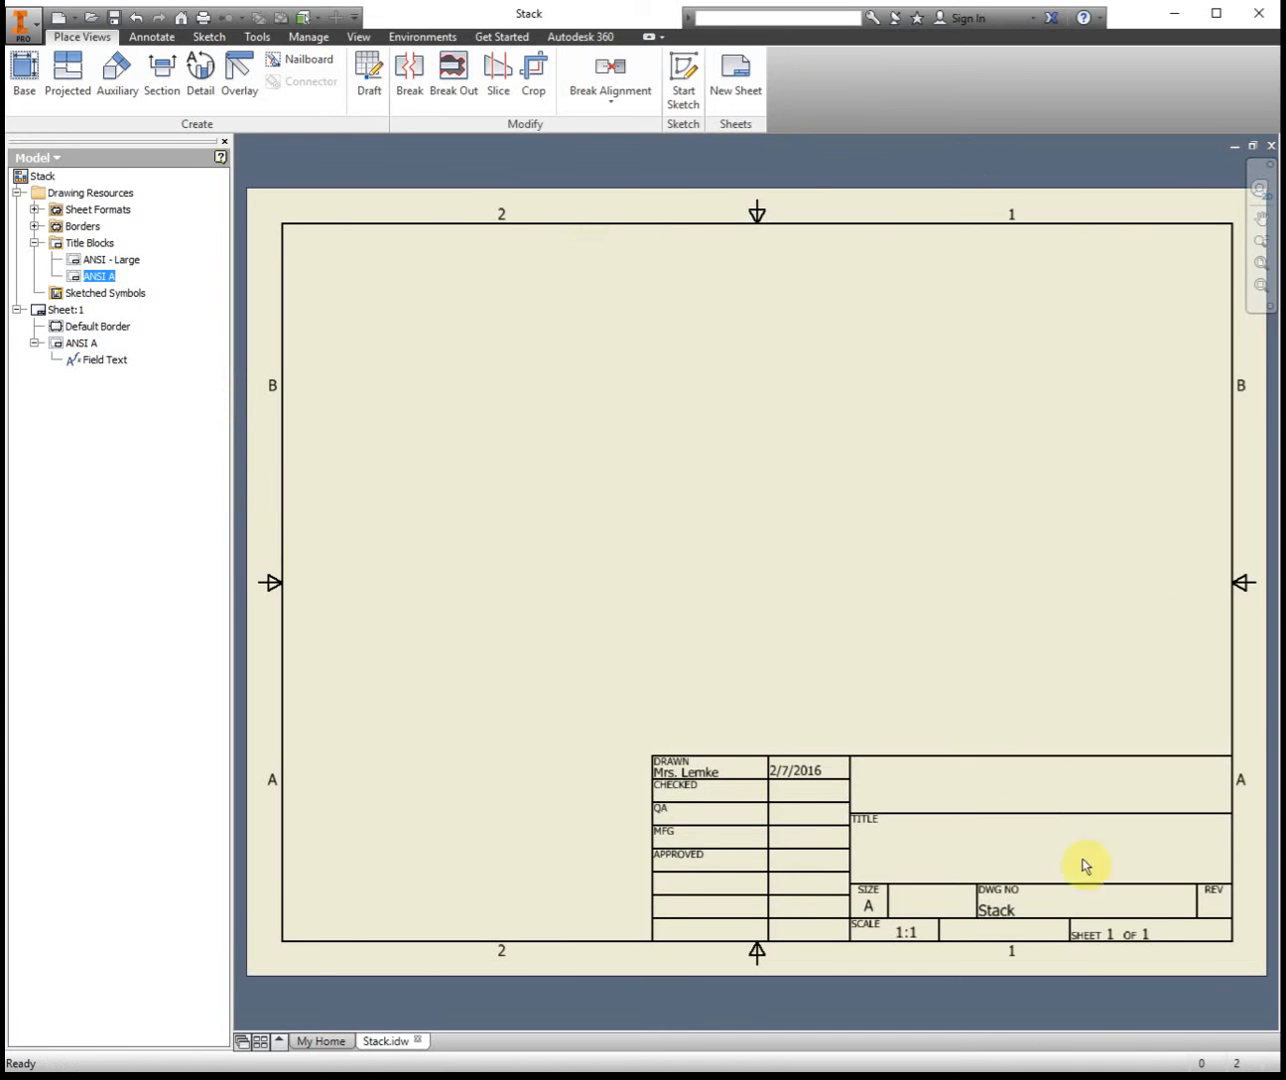
{"action": "mouse_move", "coordinate": [995, 772]}
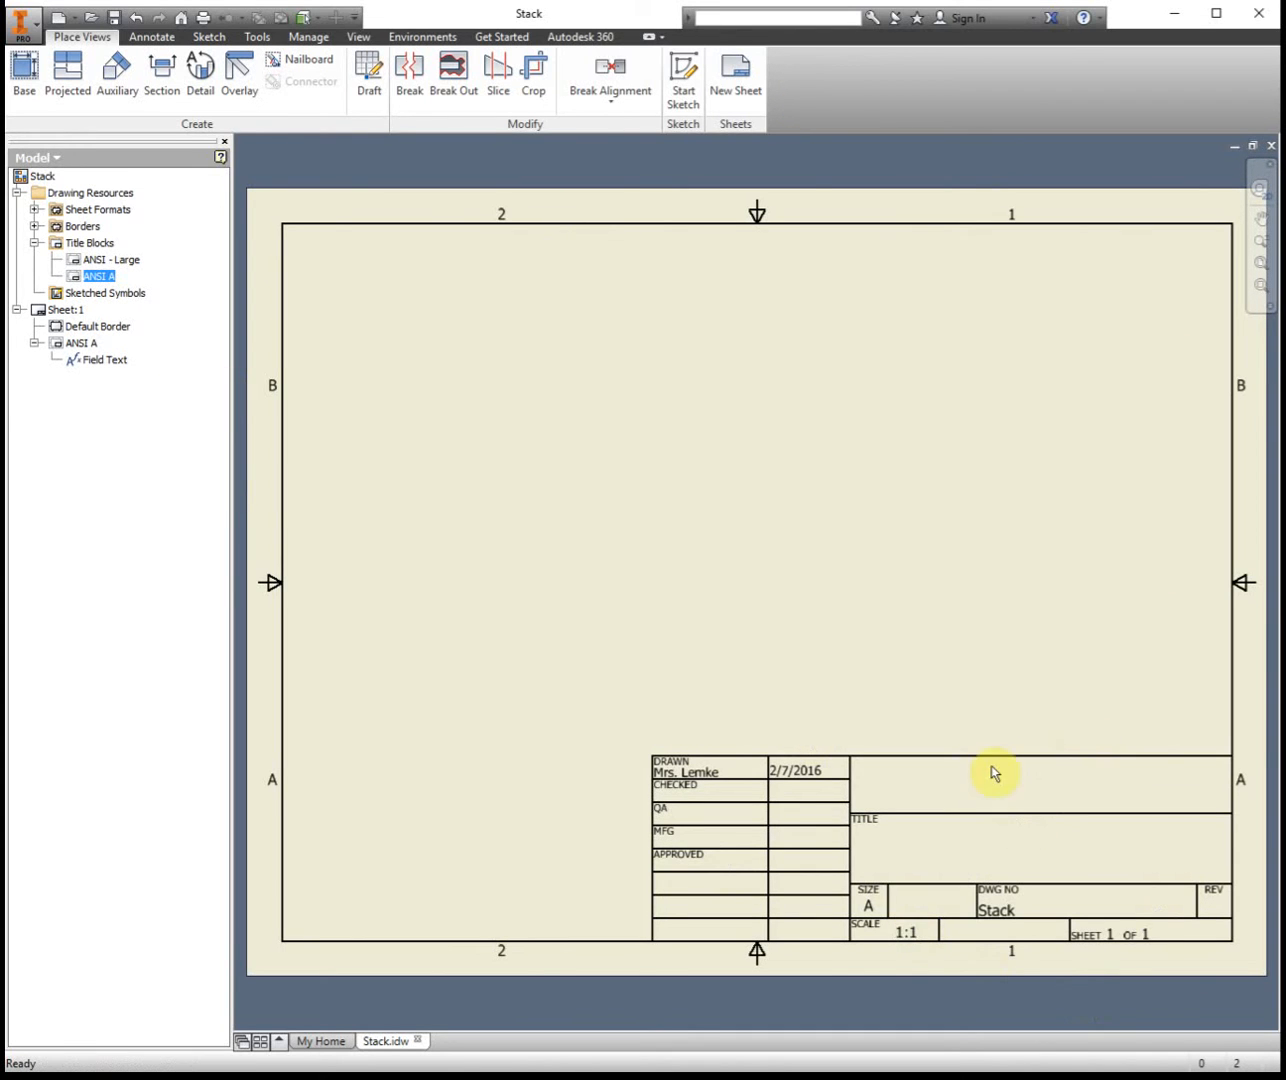
{"action": "mouse_move", "coordinate": [473, 389]}
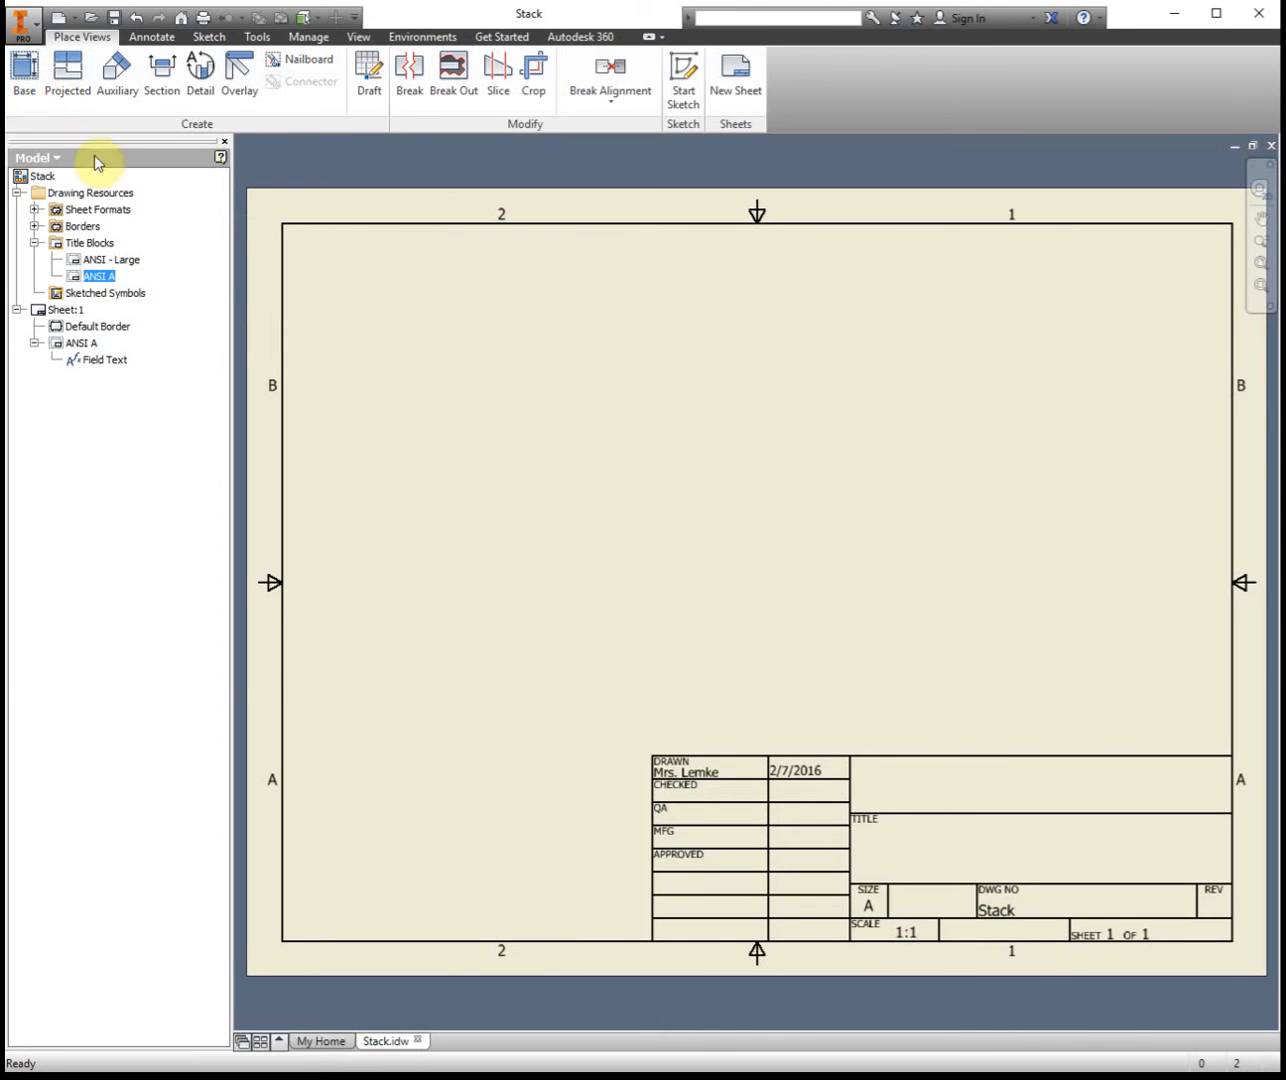
- Place a base Front view of Stack.ipt with projected top, bottom and shaded isometric views
{"action": "left_click", "coordinate": [23, 75]}
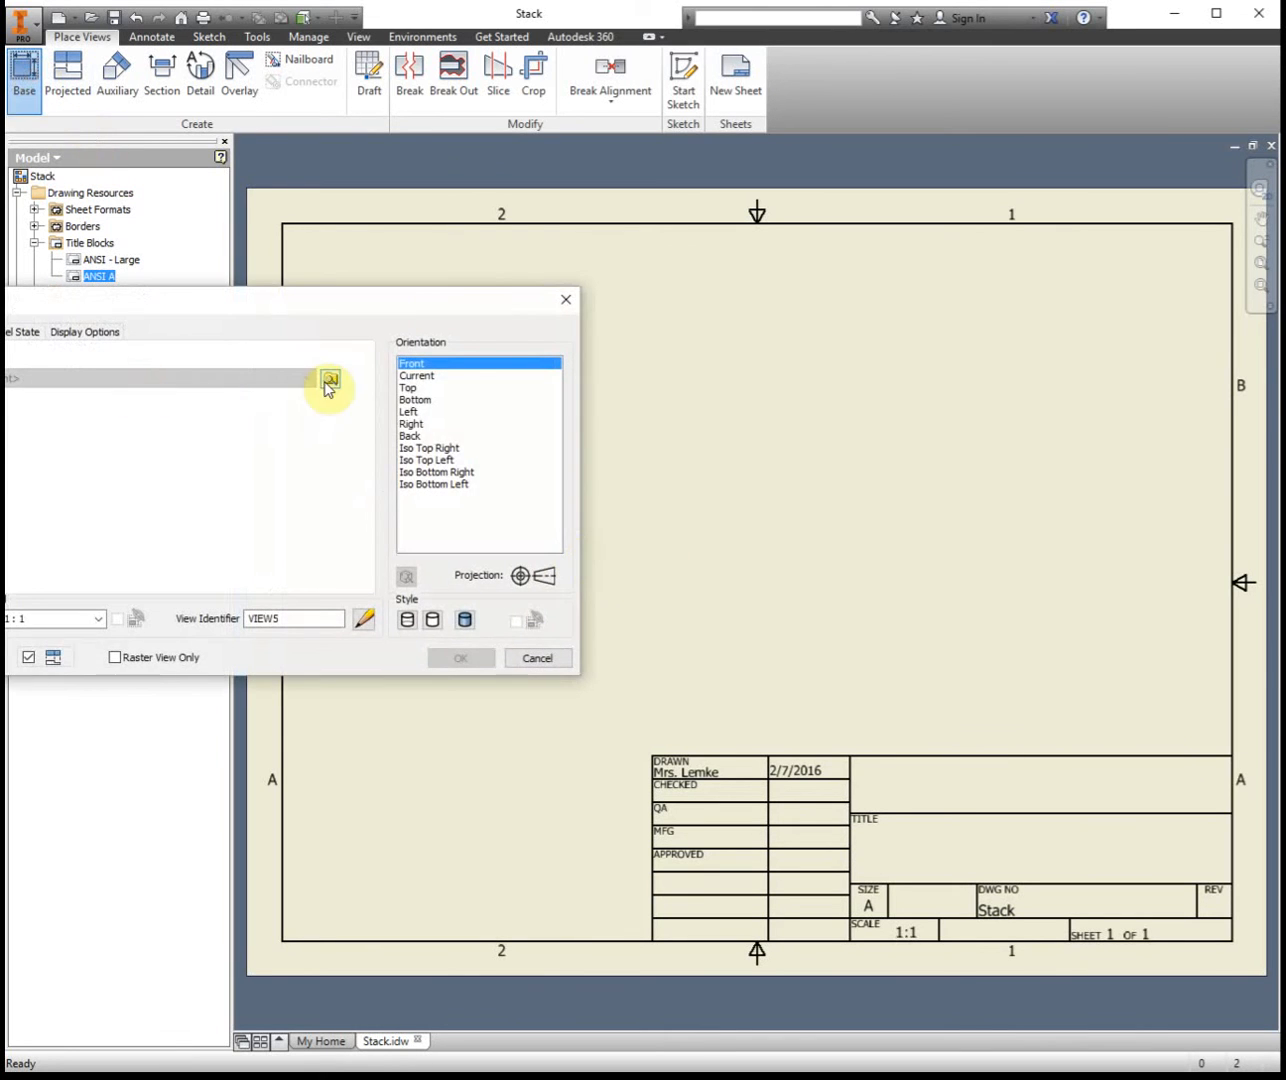
{"action": "left_click", "coordinate": [330, 383]}
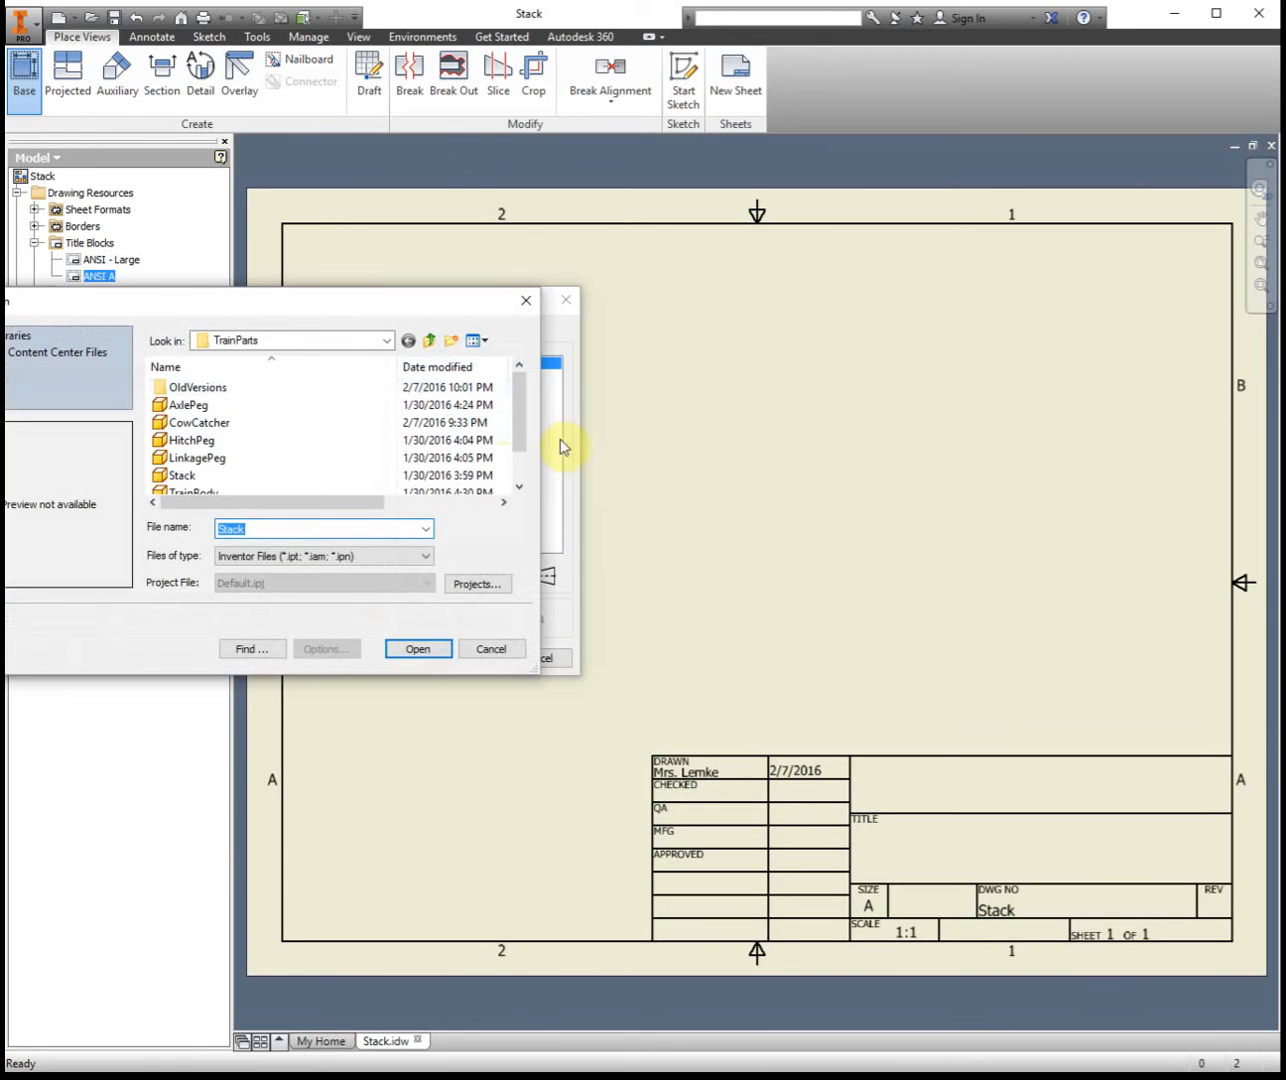
{"action": "left_click", "coordinate": [181, 475]}
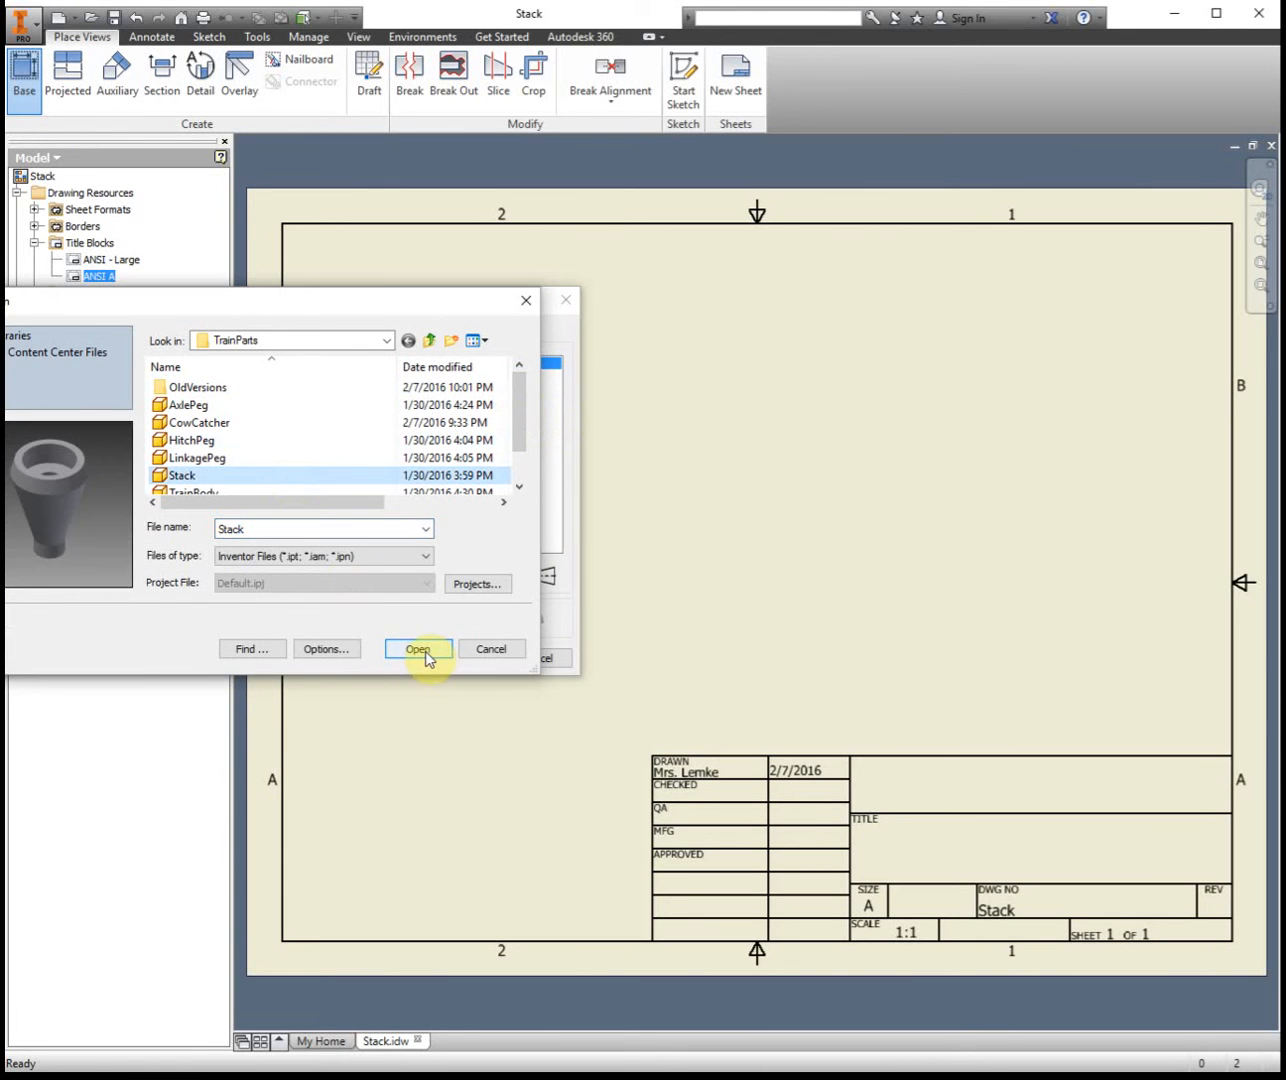
{"action": "left_click", "coordinate": [417, 648]}
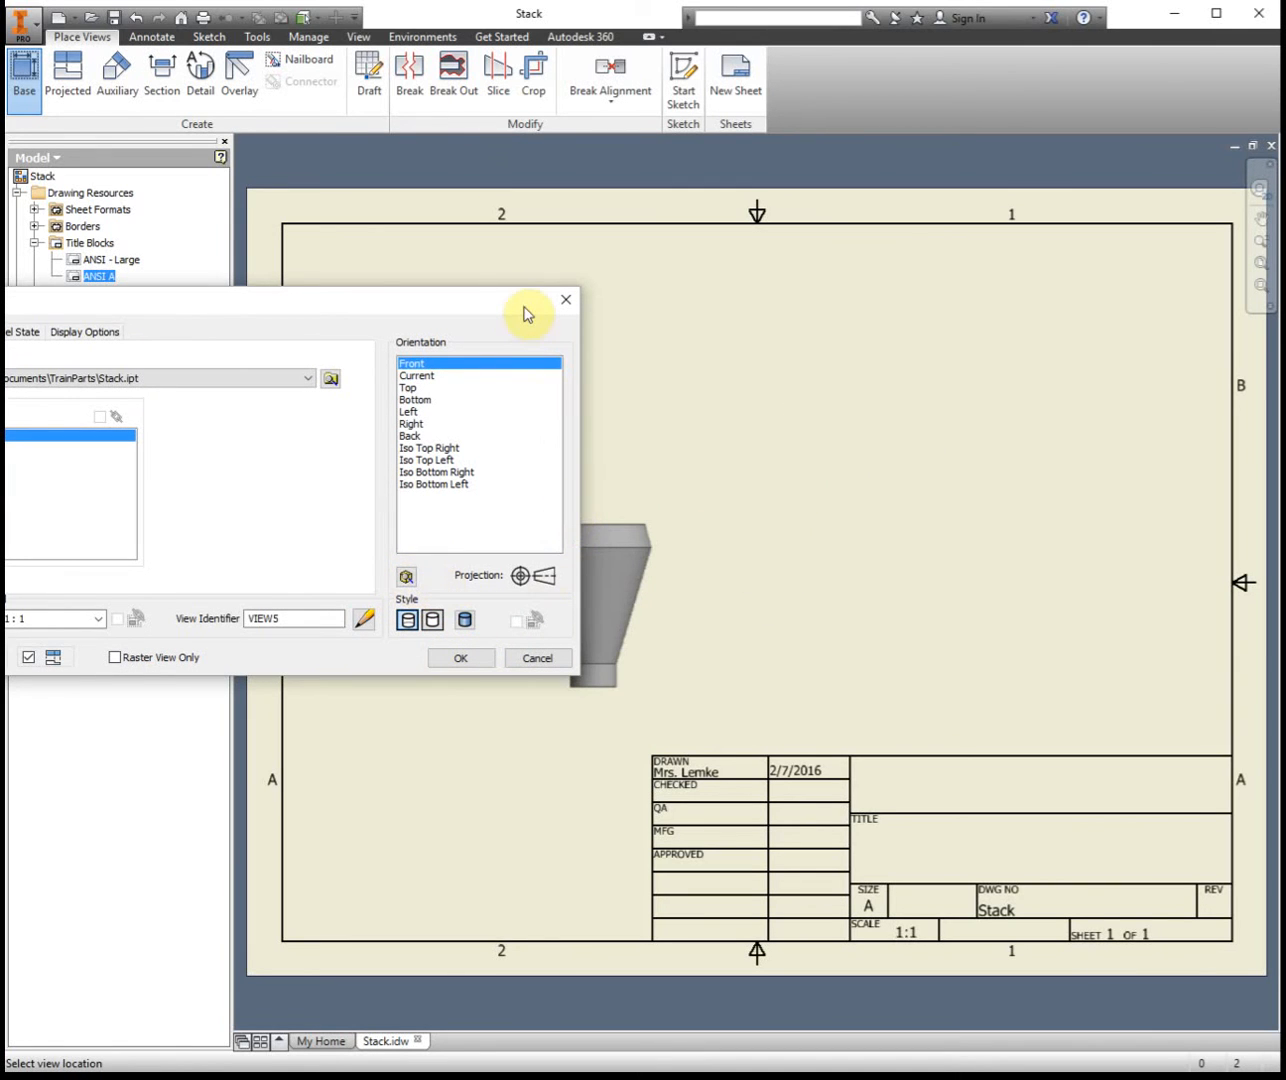
{"action": "left_click", "coordinate": [460, 658]}
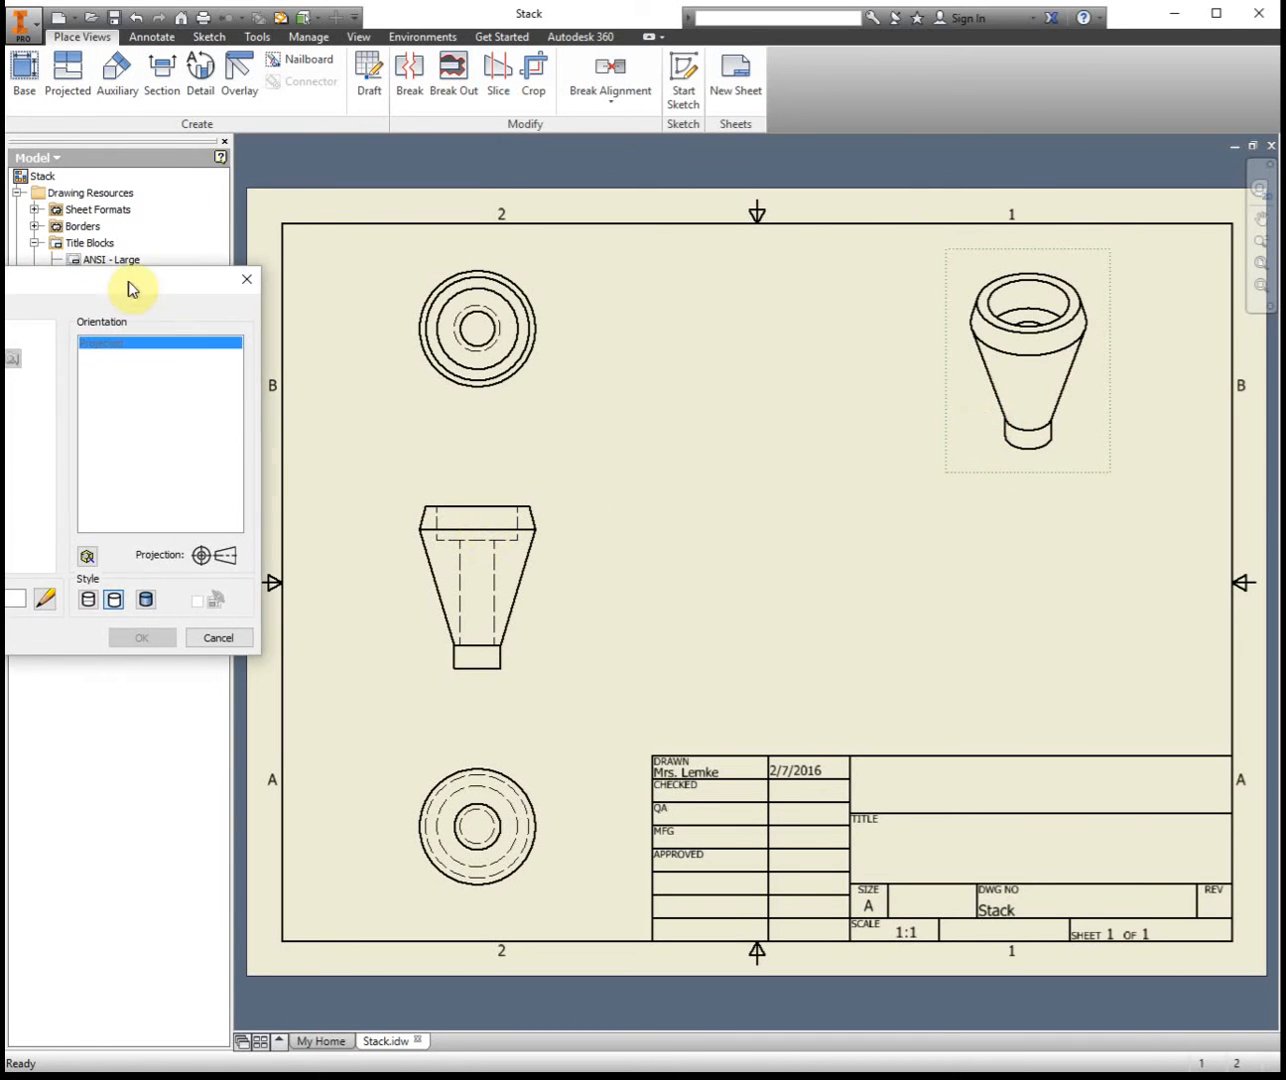
{"action": "left_click", "coordinate": [141, 637]}
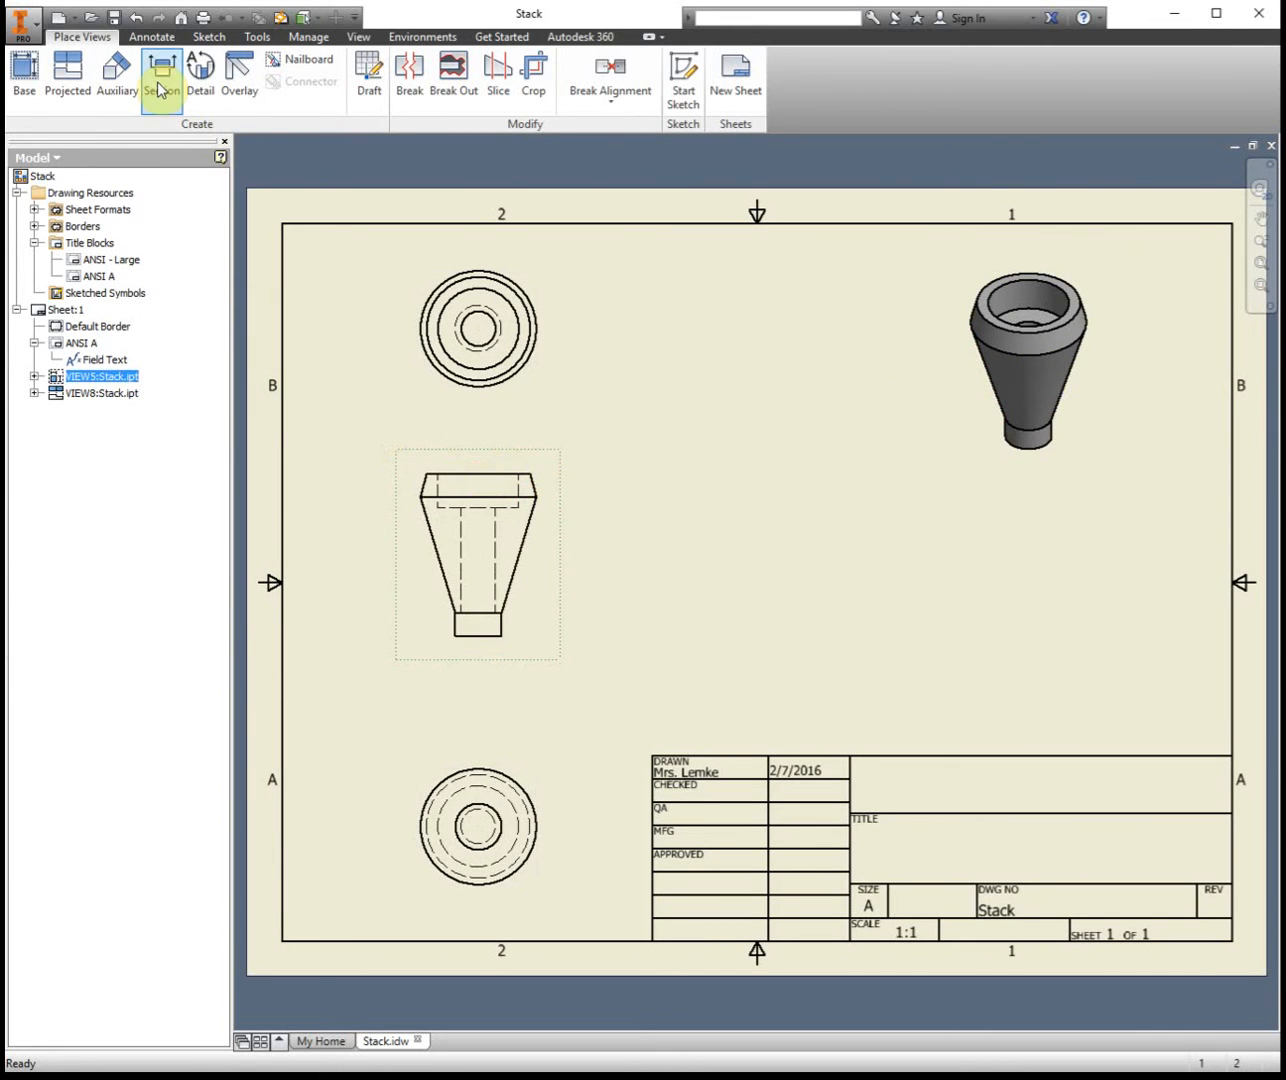
- Cut a vertical section B-B through the front view's hole and place it to the right at 1:1
{"action": "left_click", "coordinate": [160, 76]}
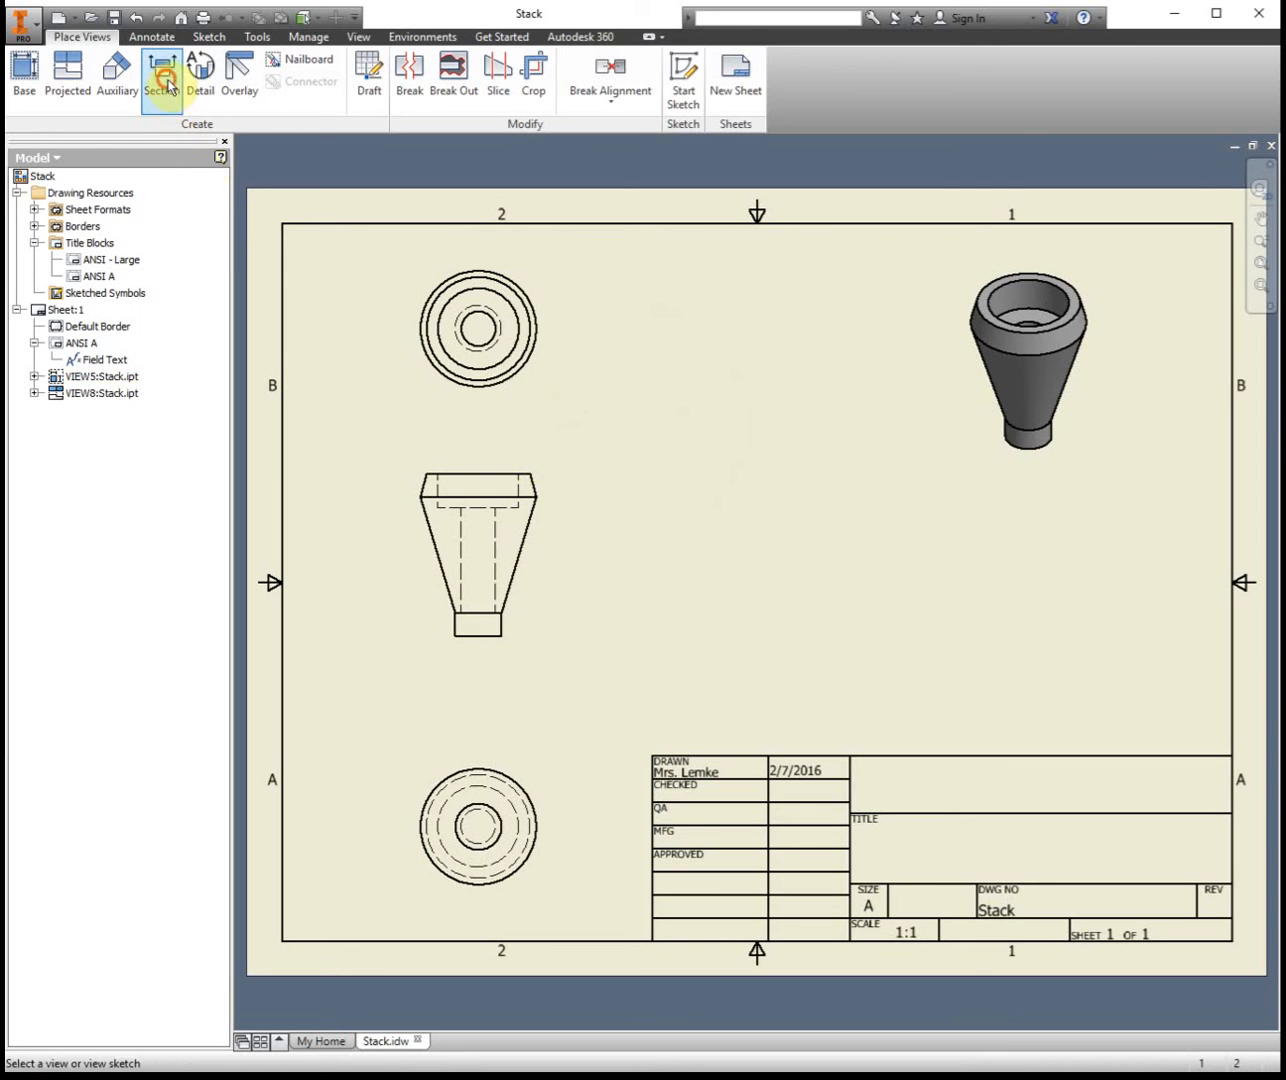
{"action": "left_click", "coordinate": [161, 75]}
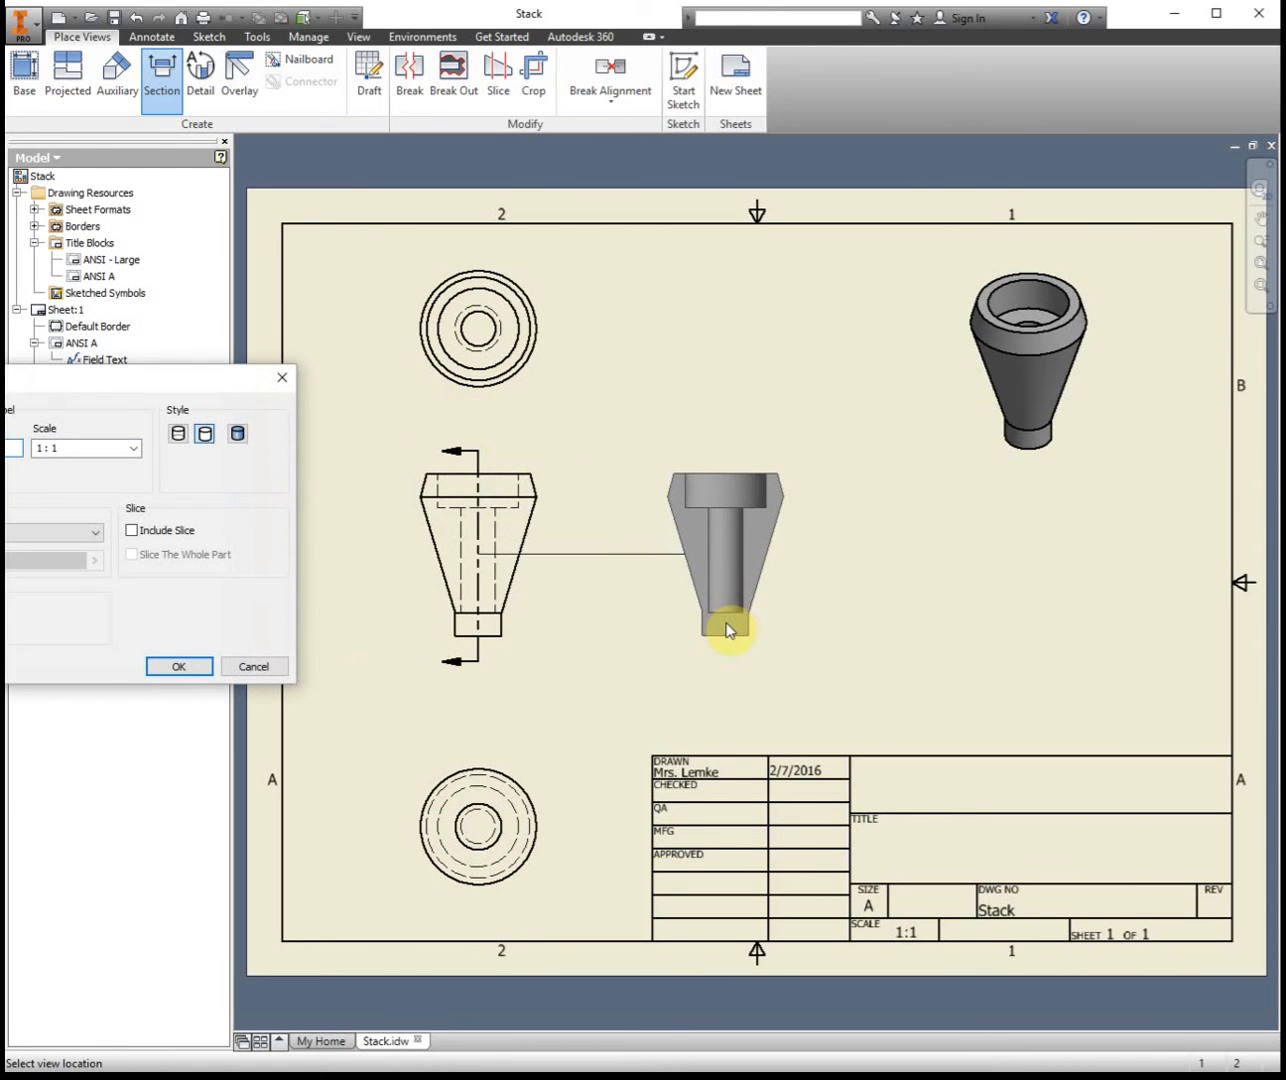
{"action": "left_click", "coordinate": [729, 628]}
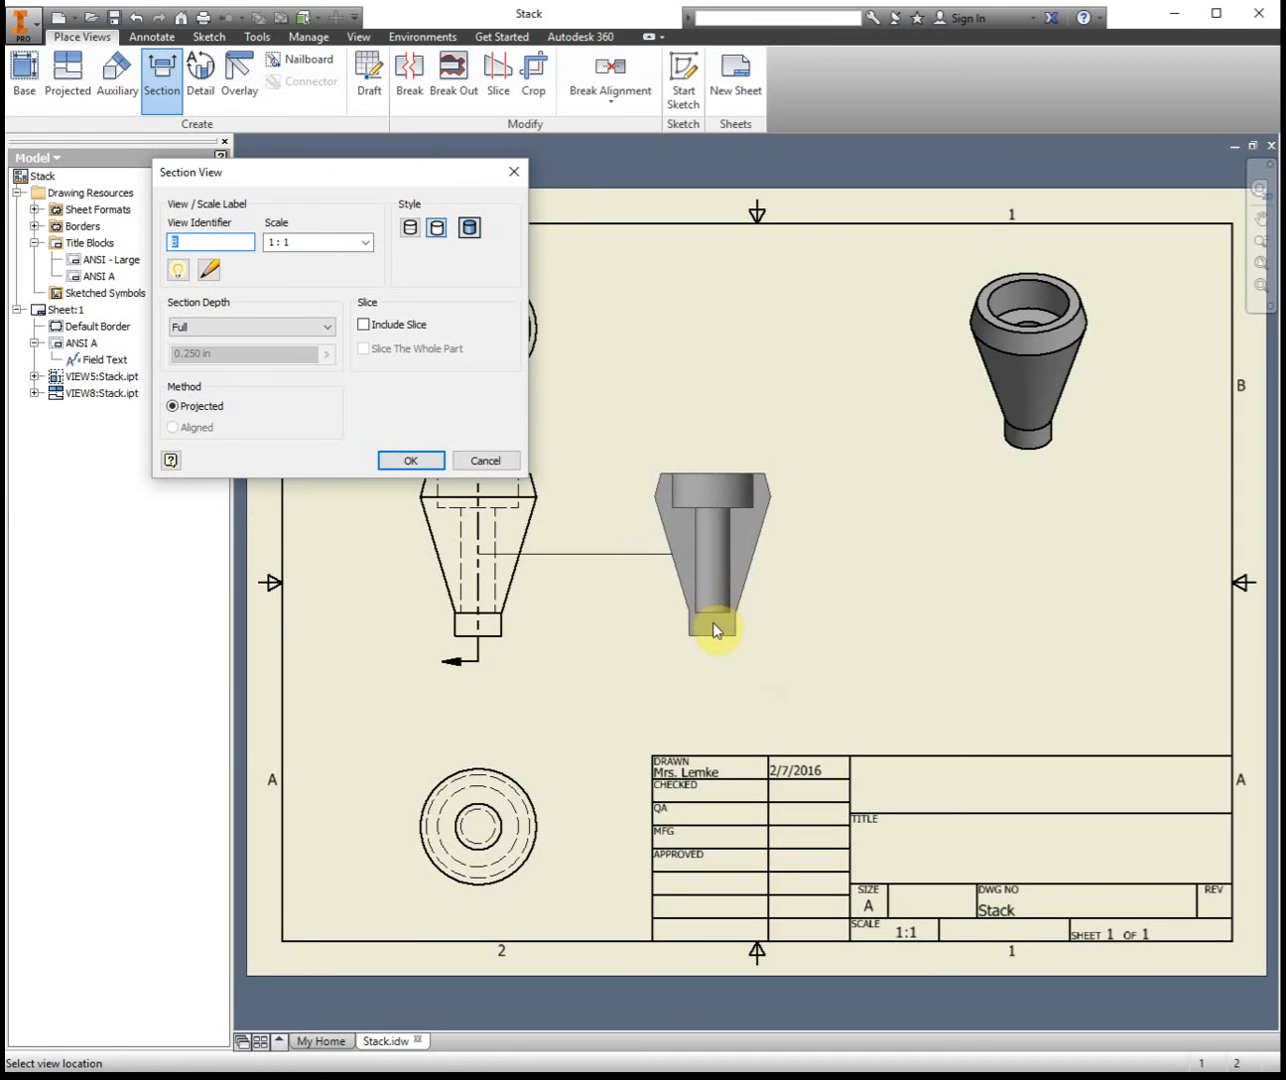
{"action": "left_click", "coordinate": [410, 460]}
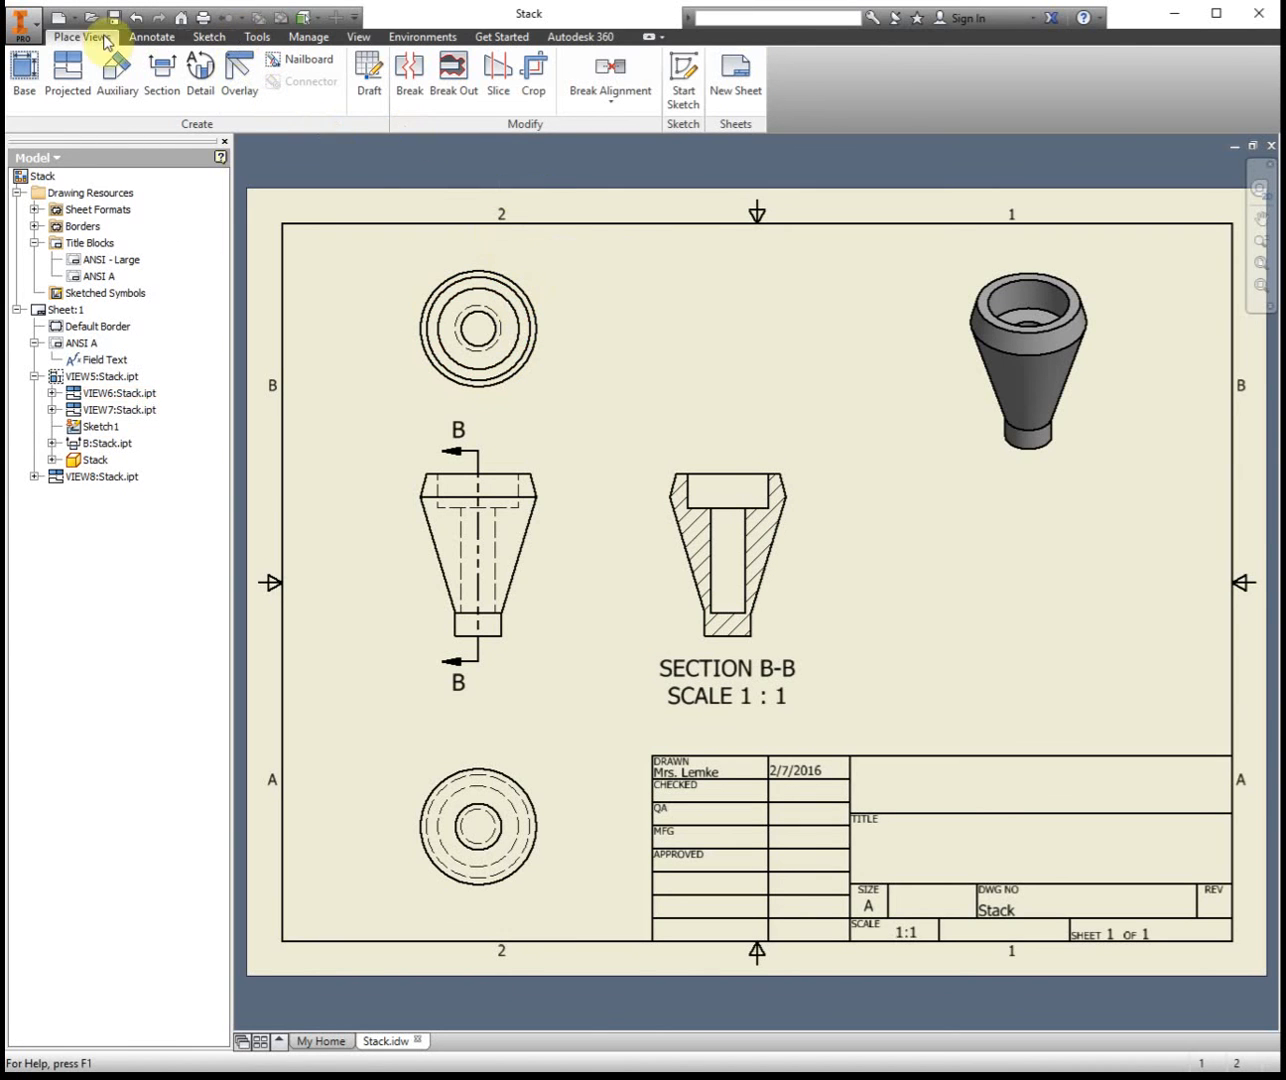
- Add center marks to the top and bottom views and centerlines to the front and section views
{"action": "left_click", "coordinate": [151, 37]}
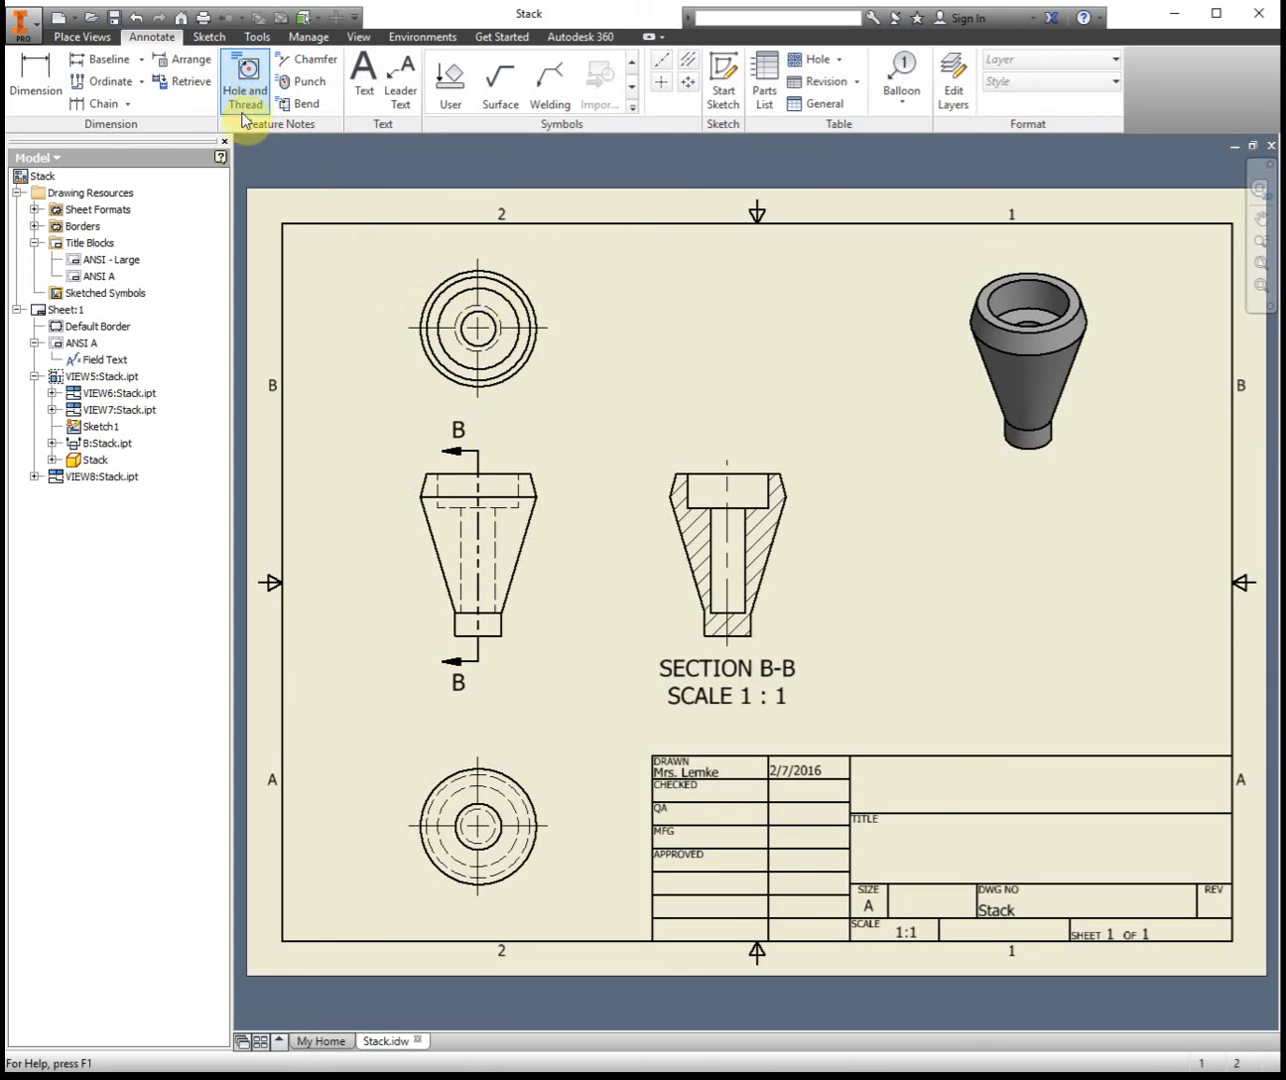
- Attach a hole note Ø.38 ↧1.50 with counterbore Ø.88 ↧.38 to the top view's hole
{"action": "left_click", "coordinate": [243, 81]}
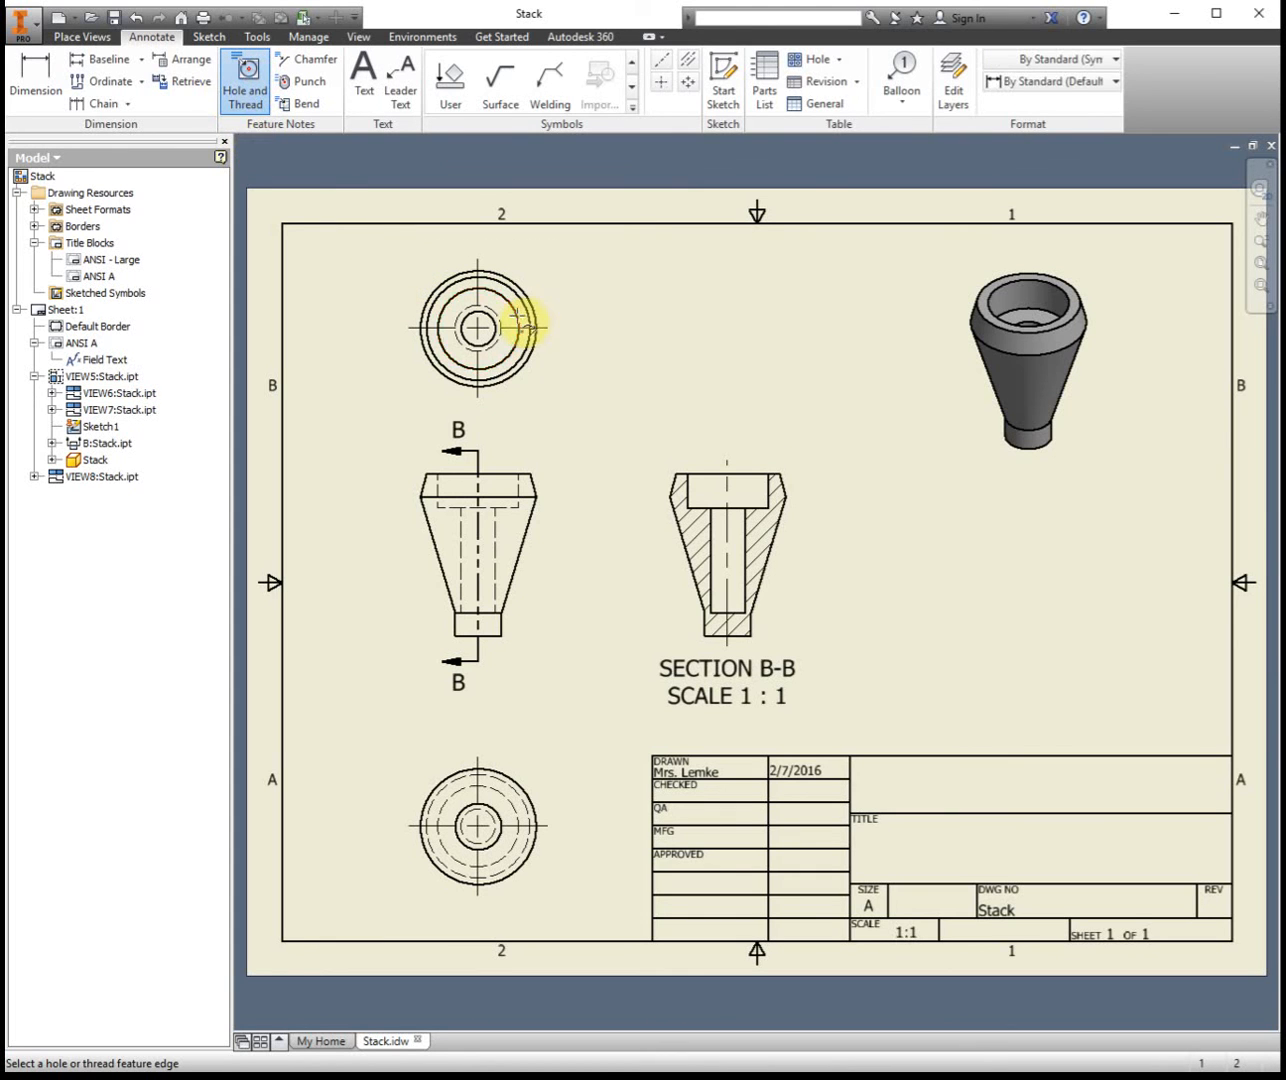
{"action": "left_click", "coordinate": [515, 318]}
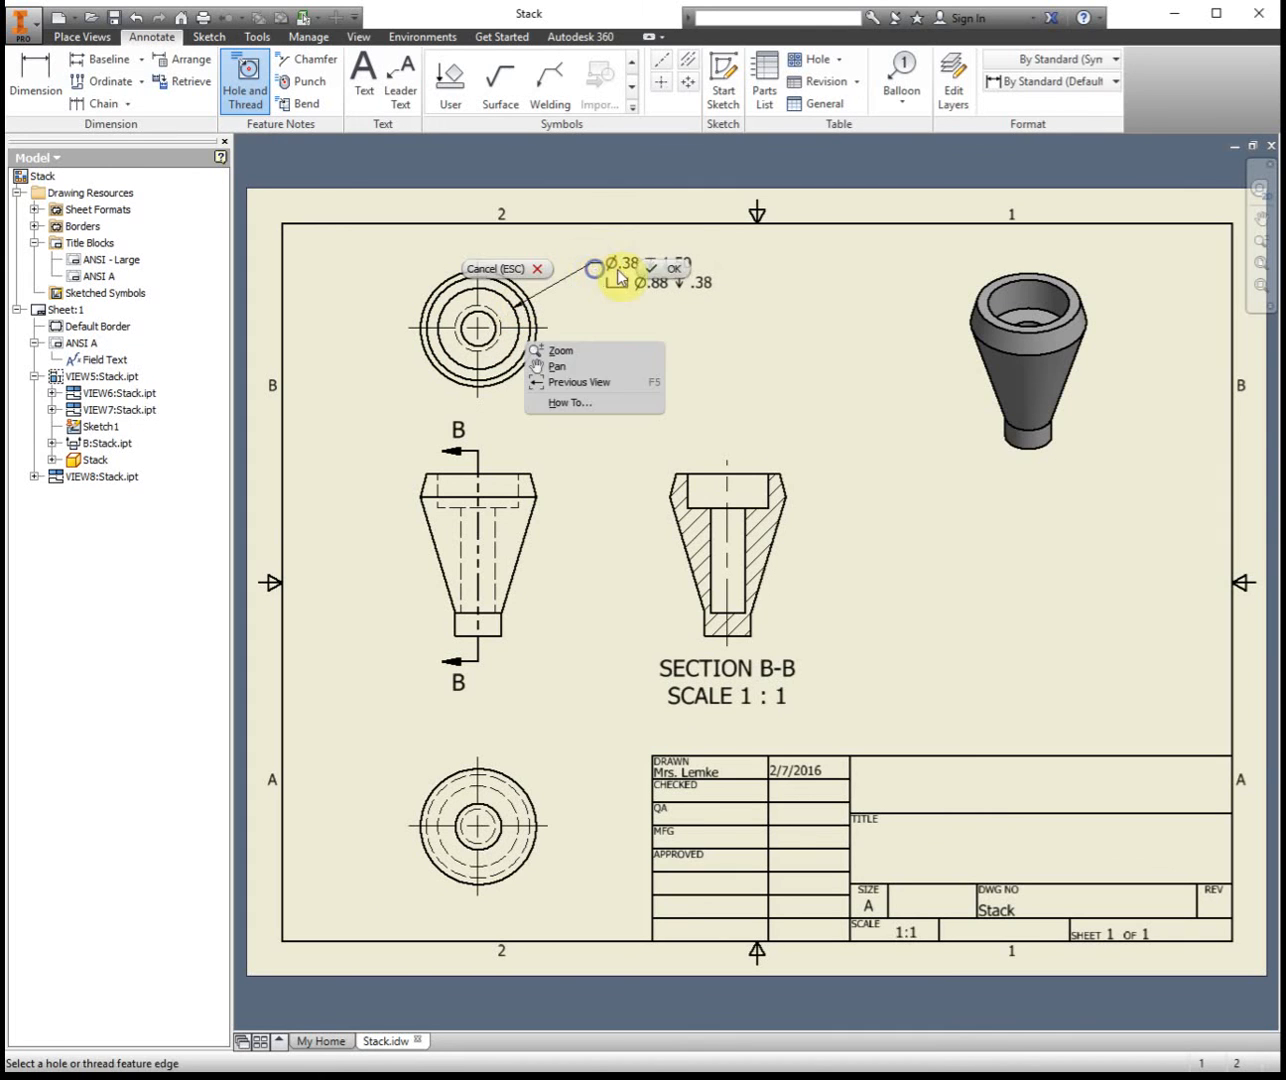
{"action": "left_click", "coordinate": [656, 269]}
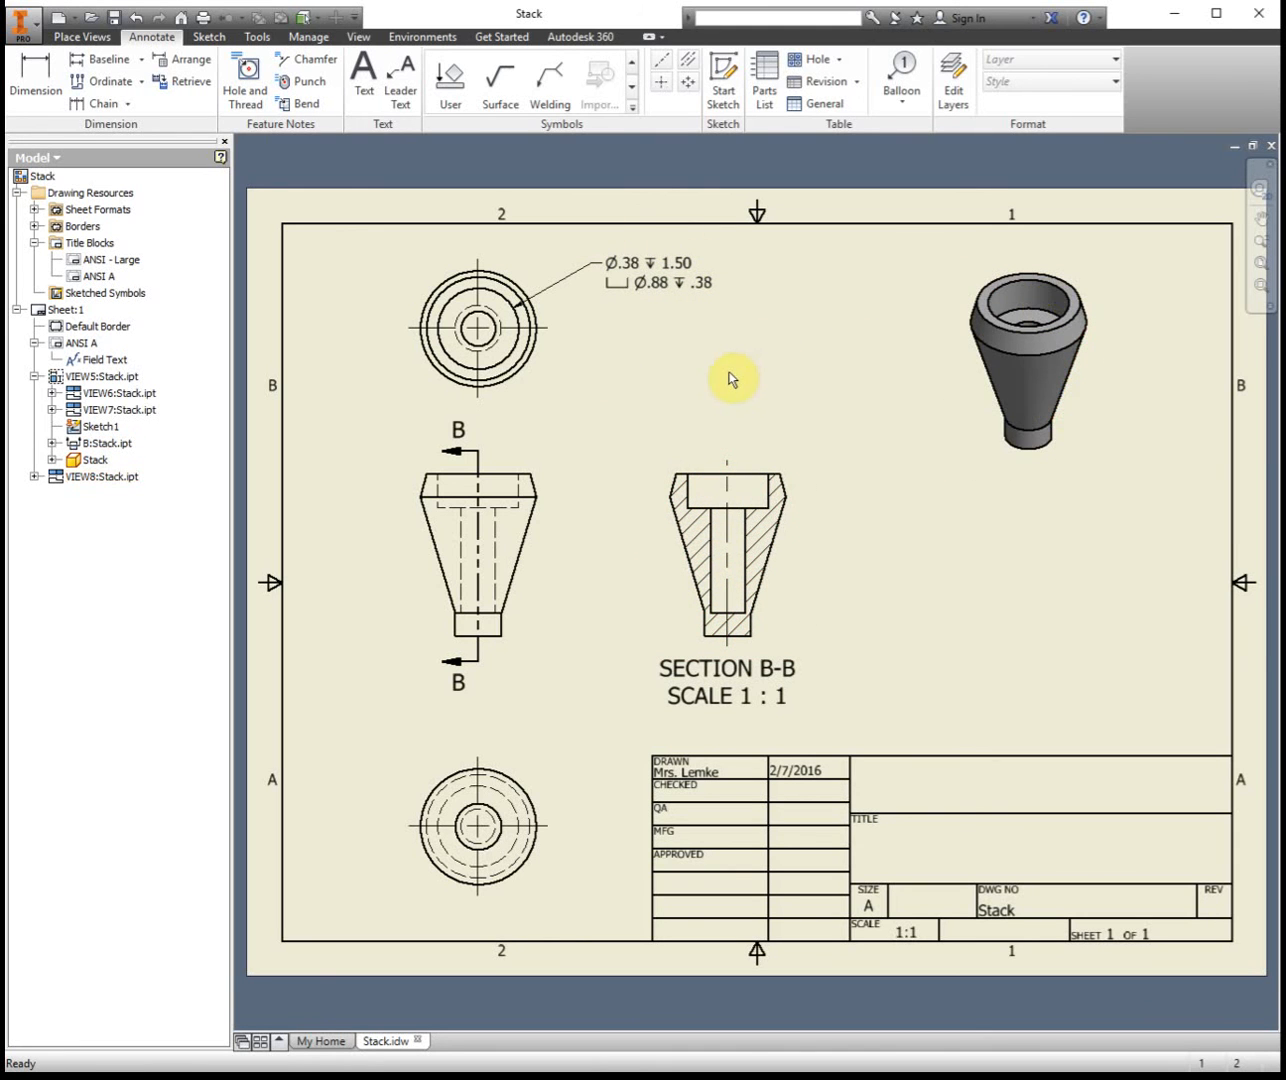
{"action": "mouse_move", "coordinate": [770, 358]}
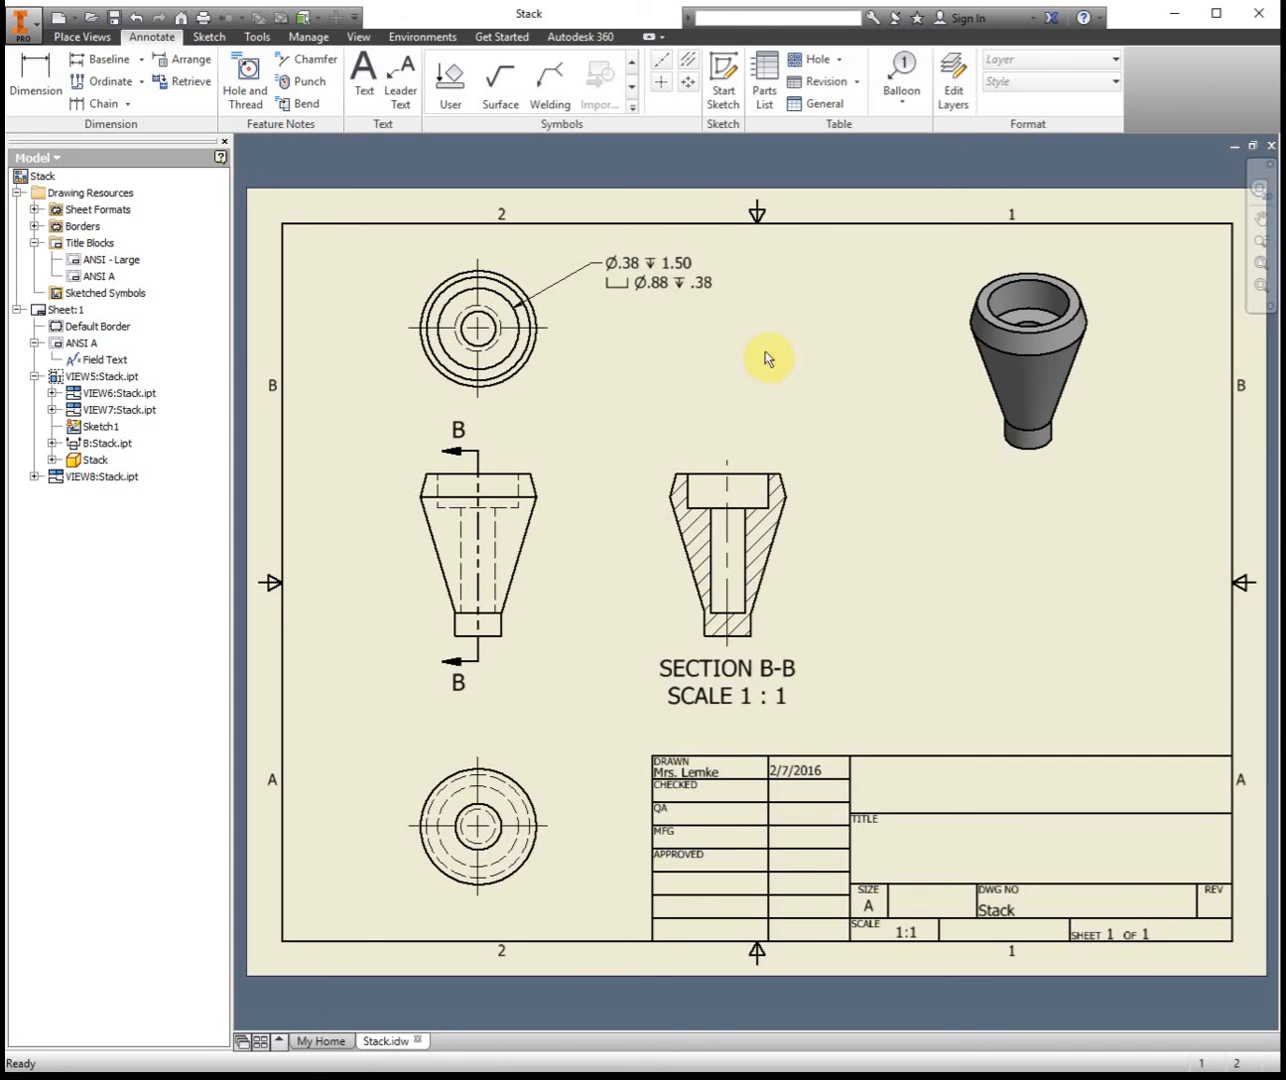
{"action": "mouse_move", "coordinate": [752, 393]}
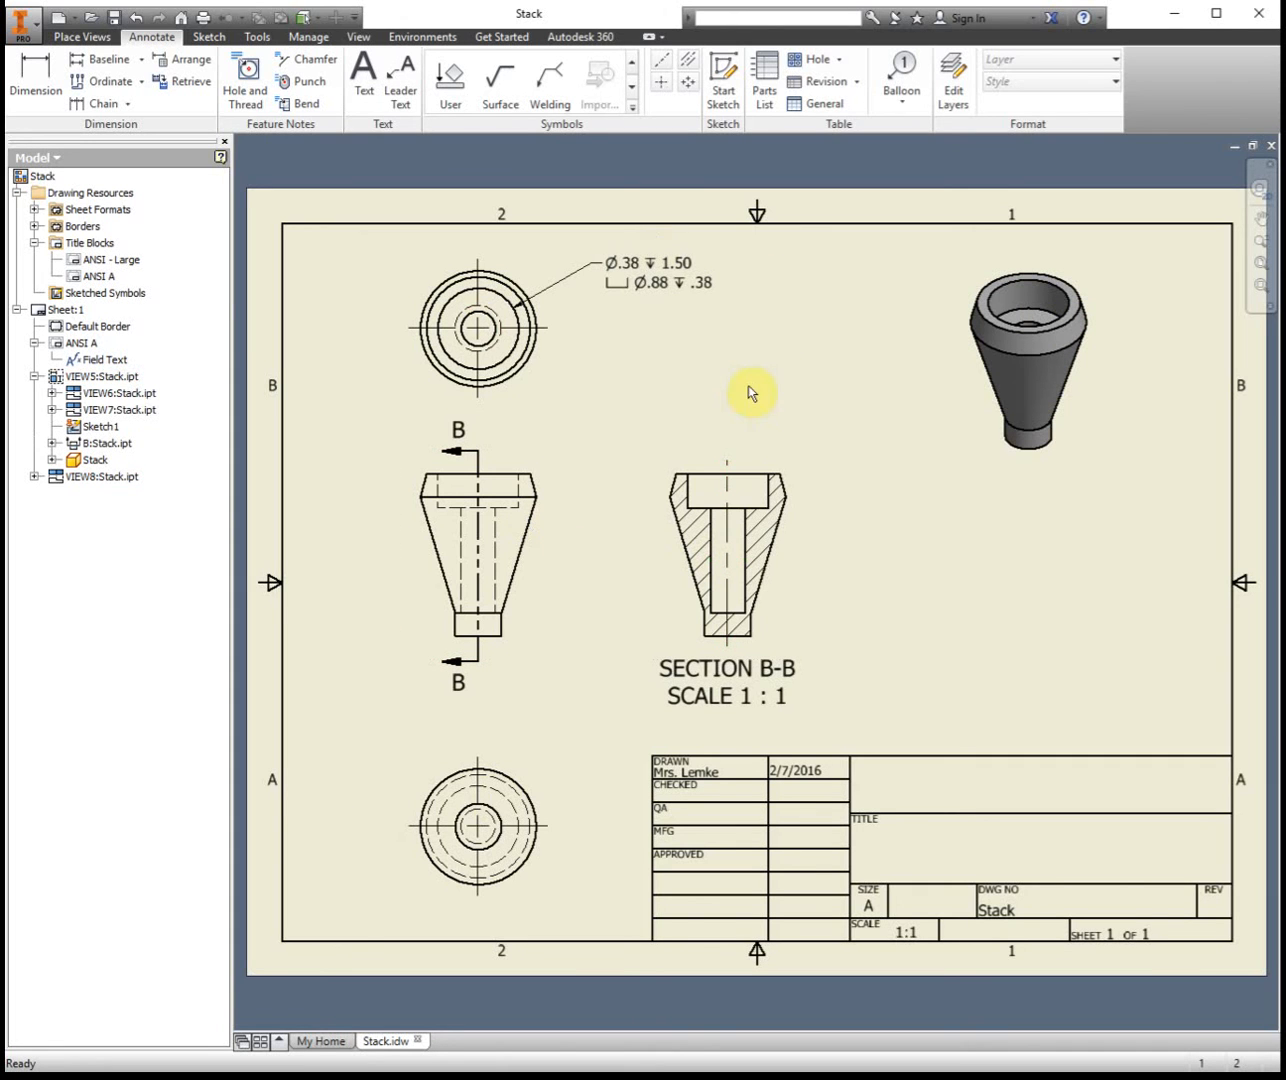
{"action": "mouse_move", "coordinate": [836, 507]}
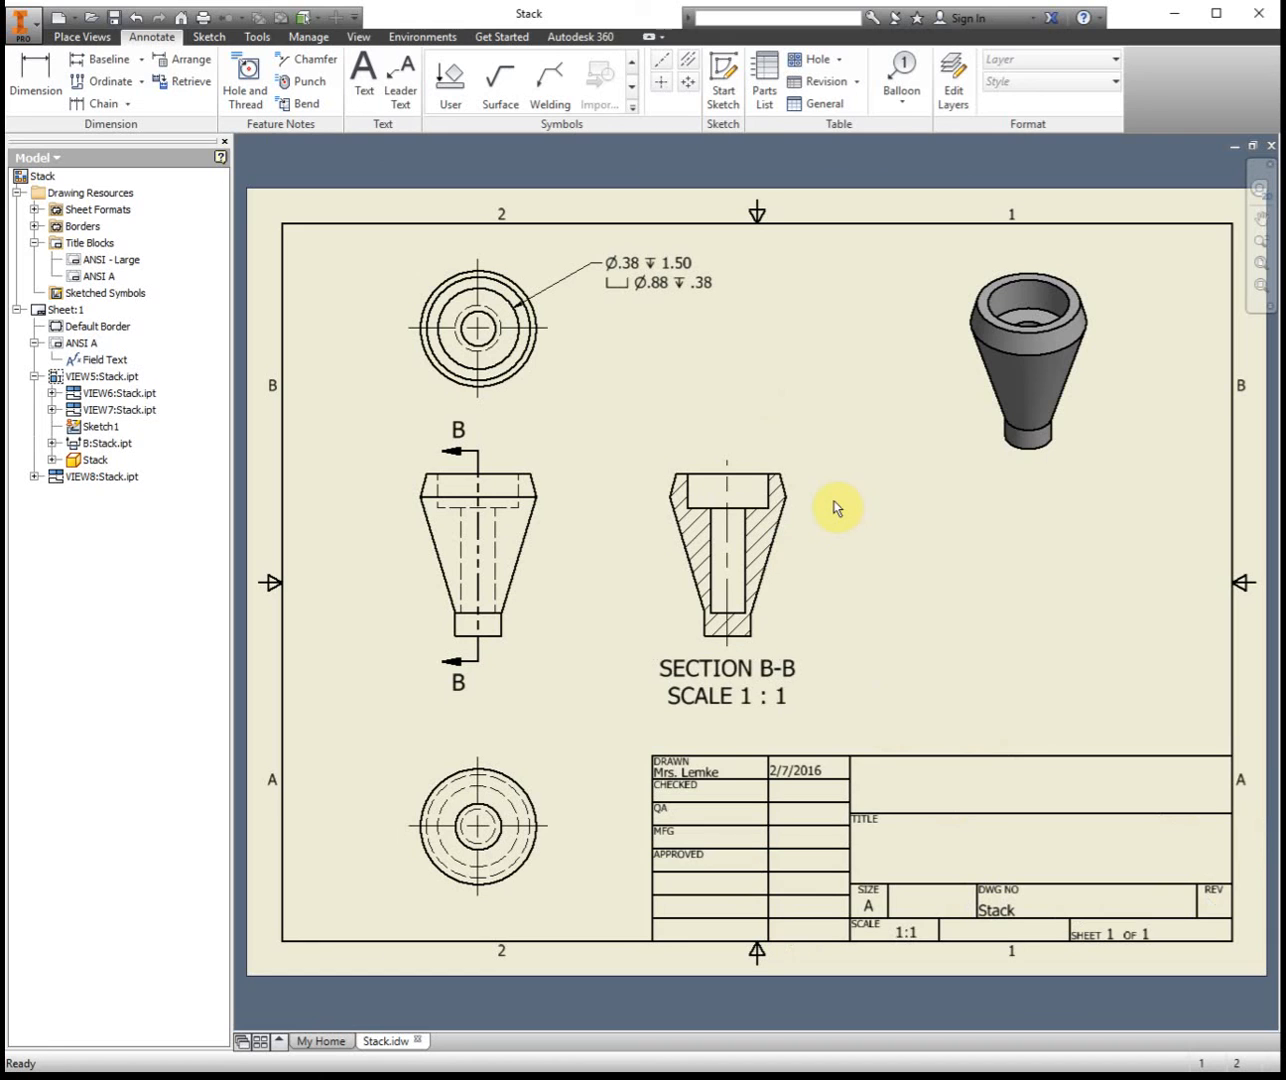